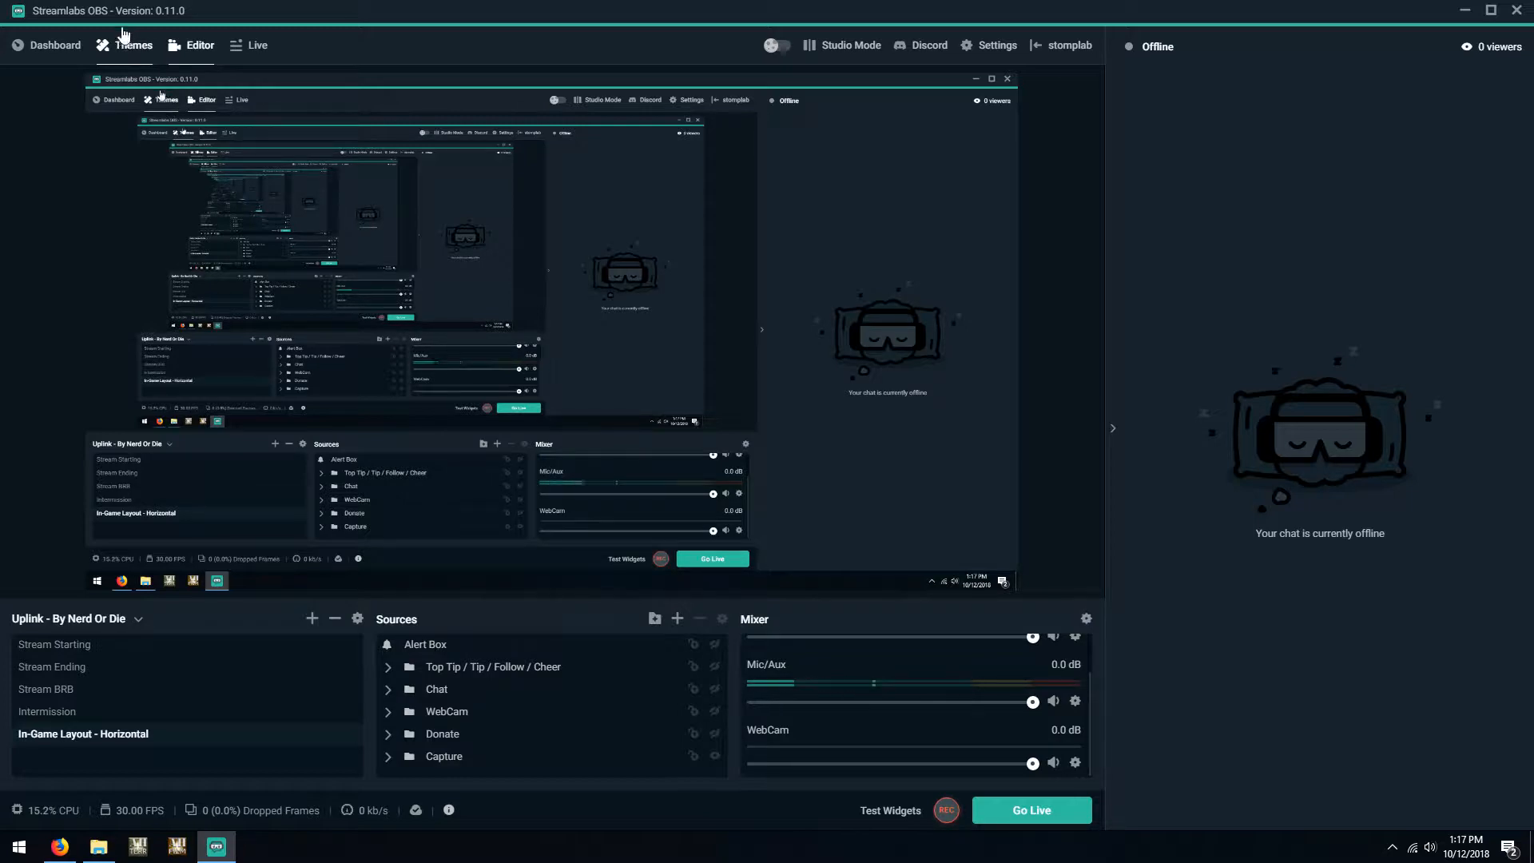
Sort the Themes catalogue by Most Installed, toggling the Static type filter on and off
left_click(133, 44)
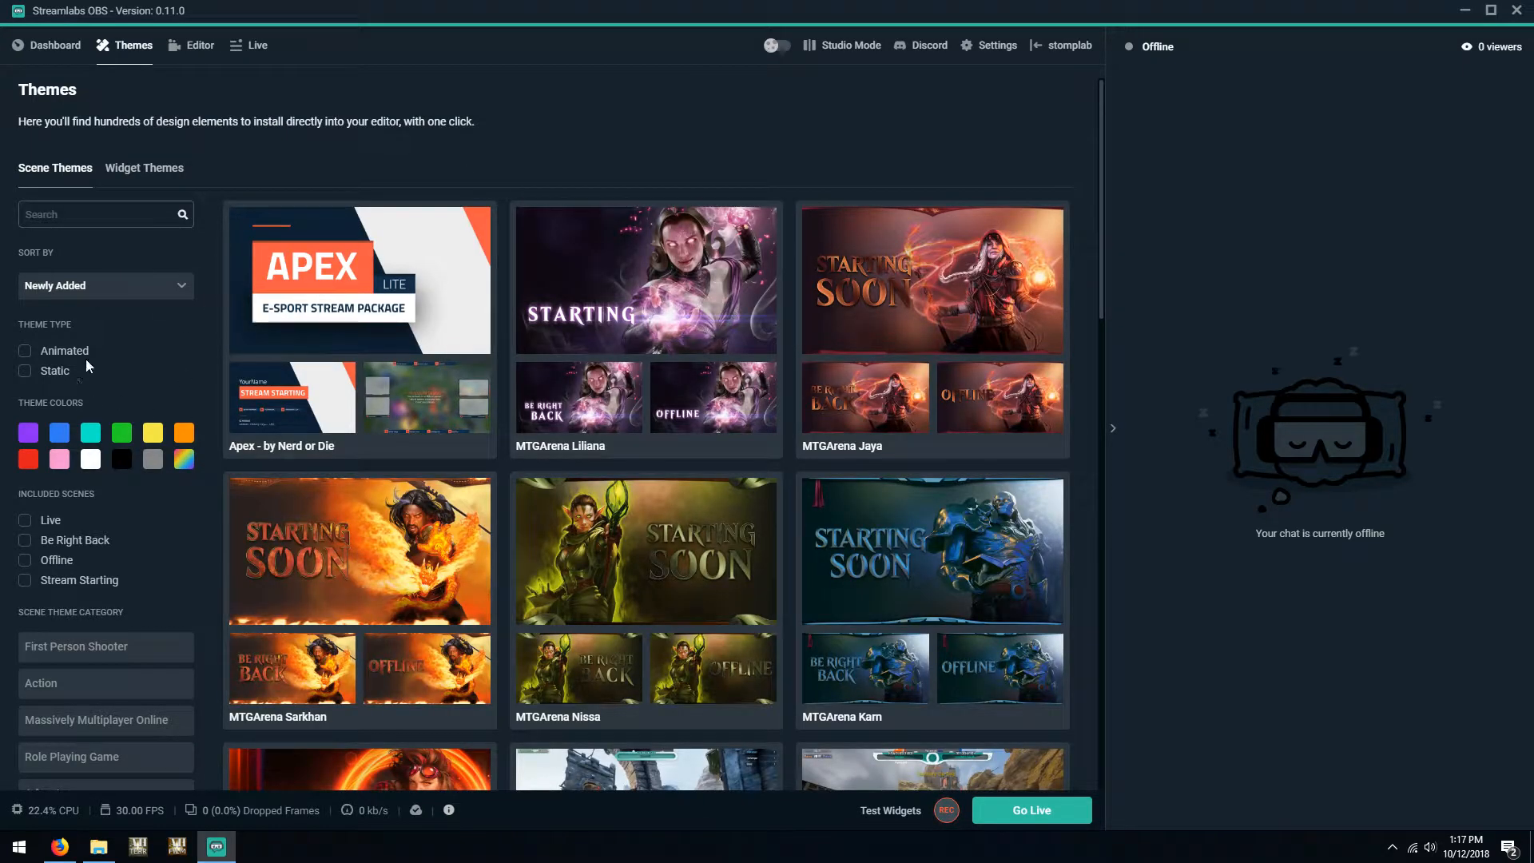
left_click(105, 284)
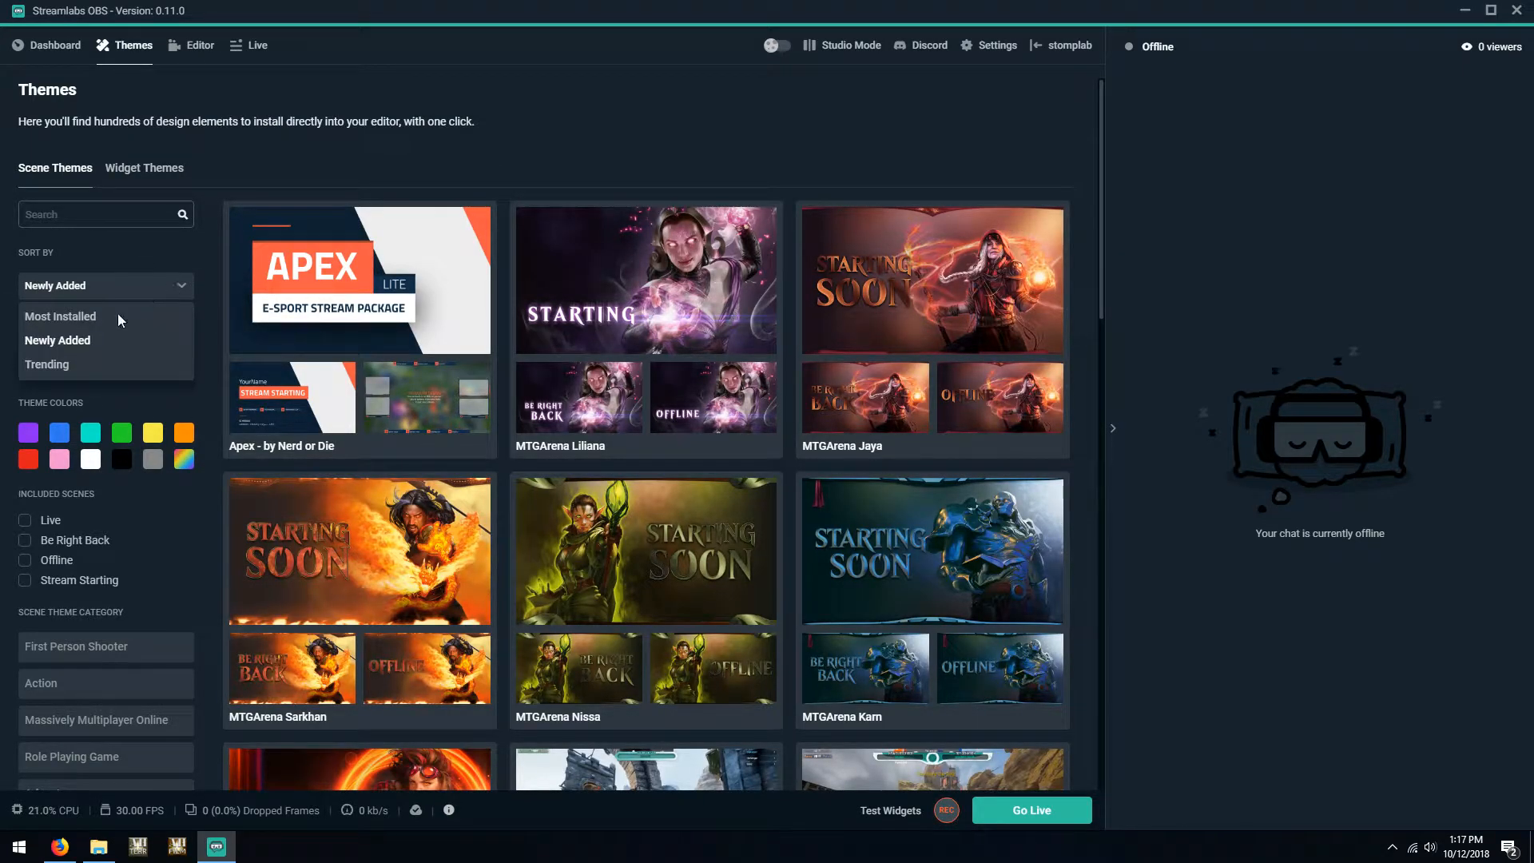
left_click(61, 316)
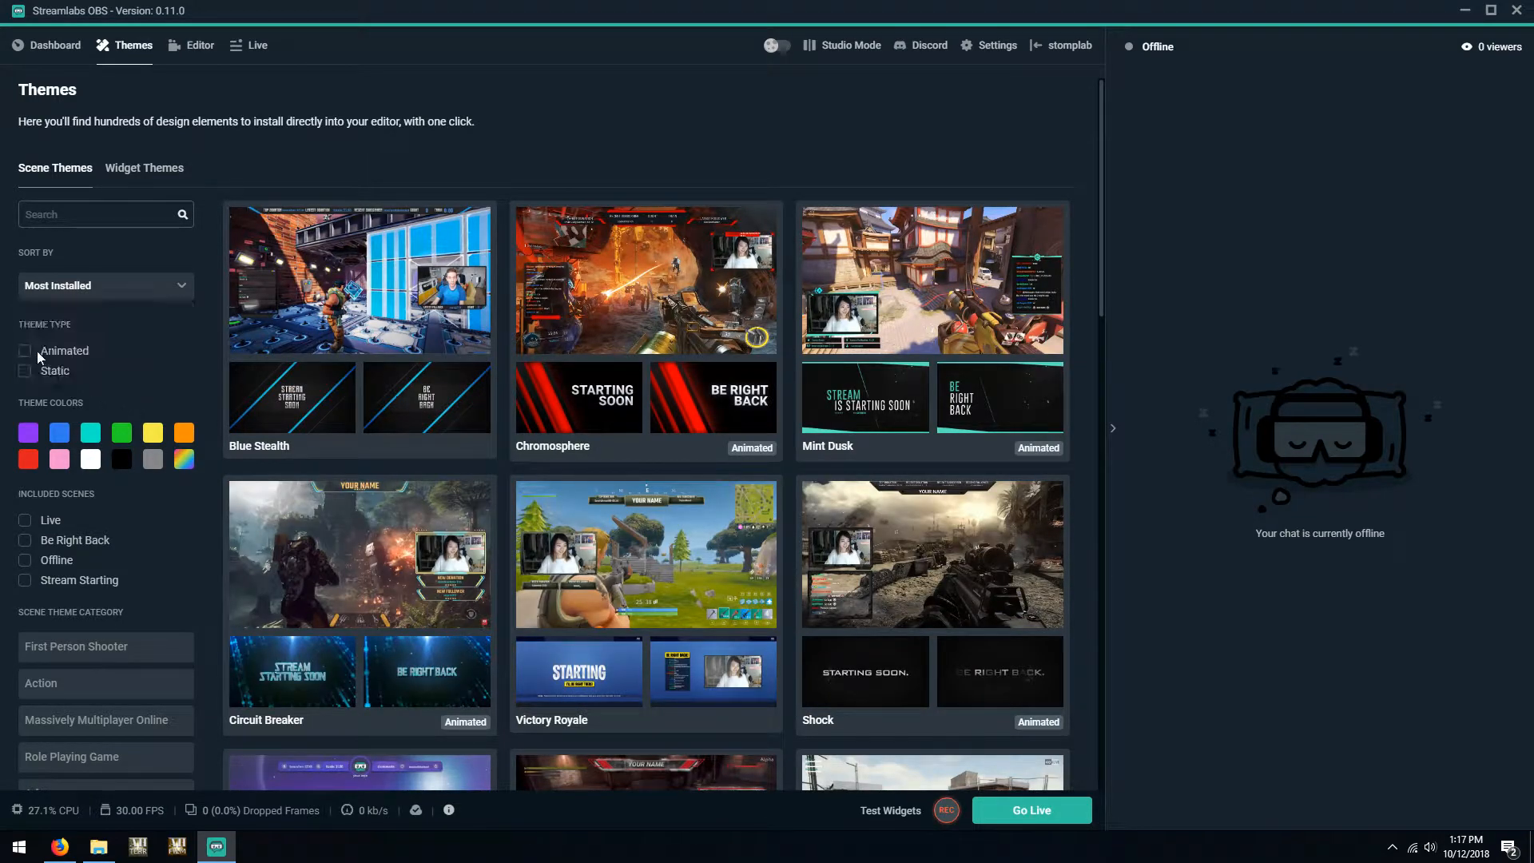
left_click(24, 374)
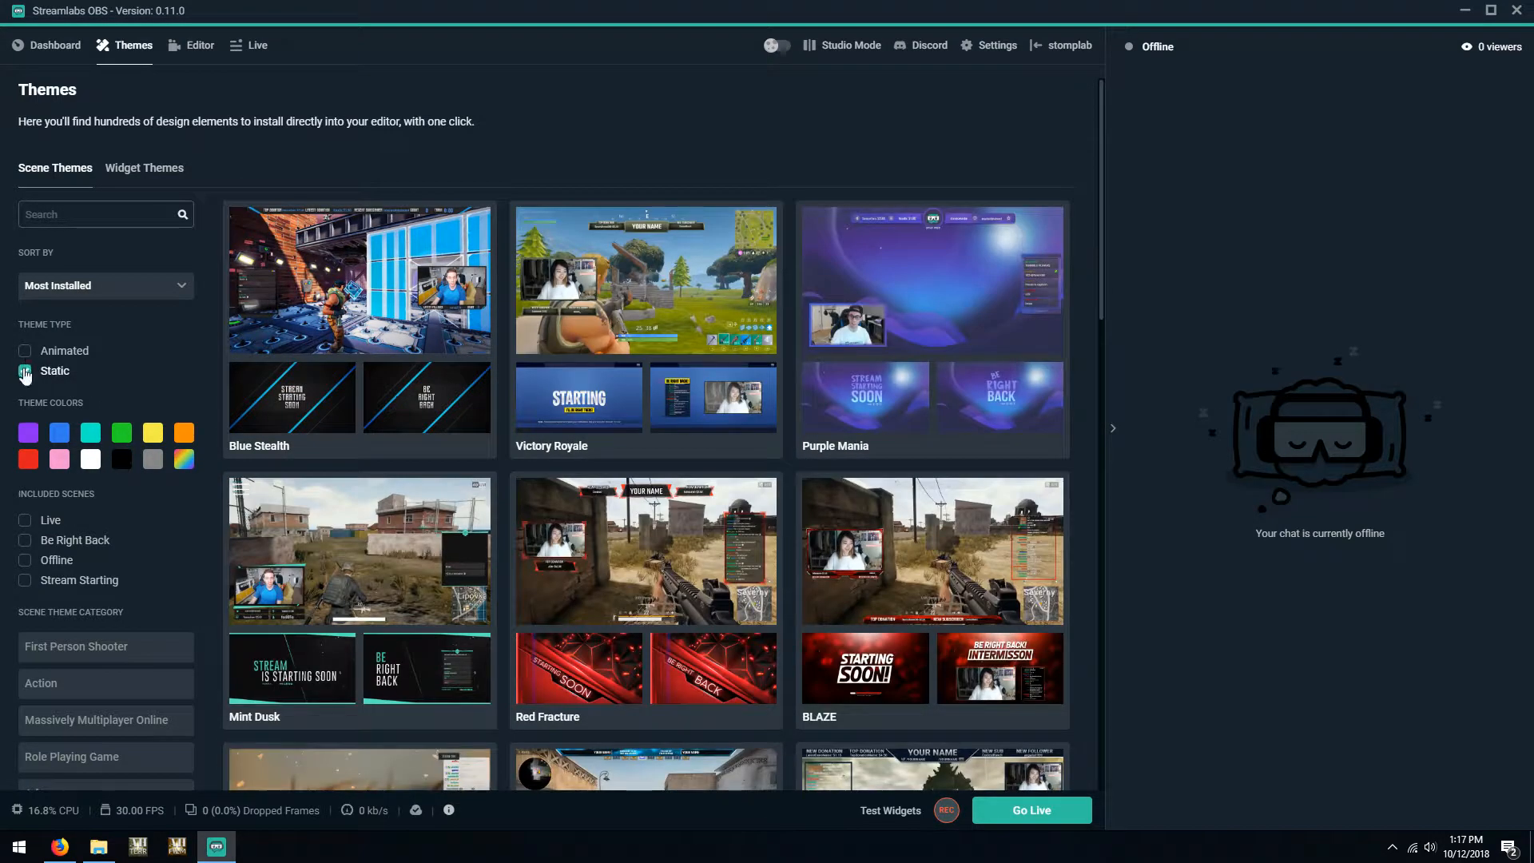
left_click(24, 371)
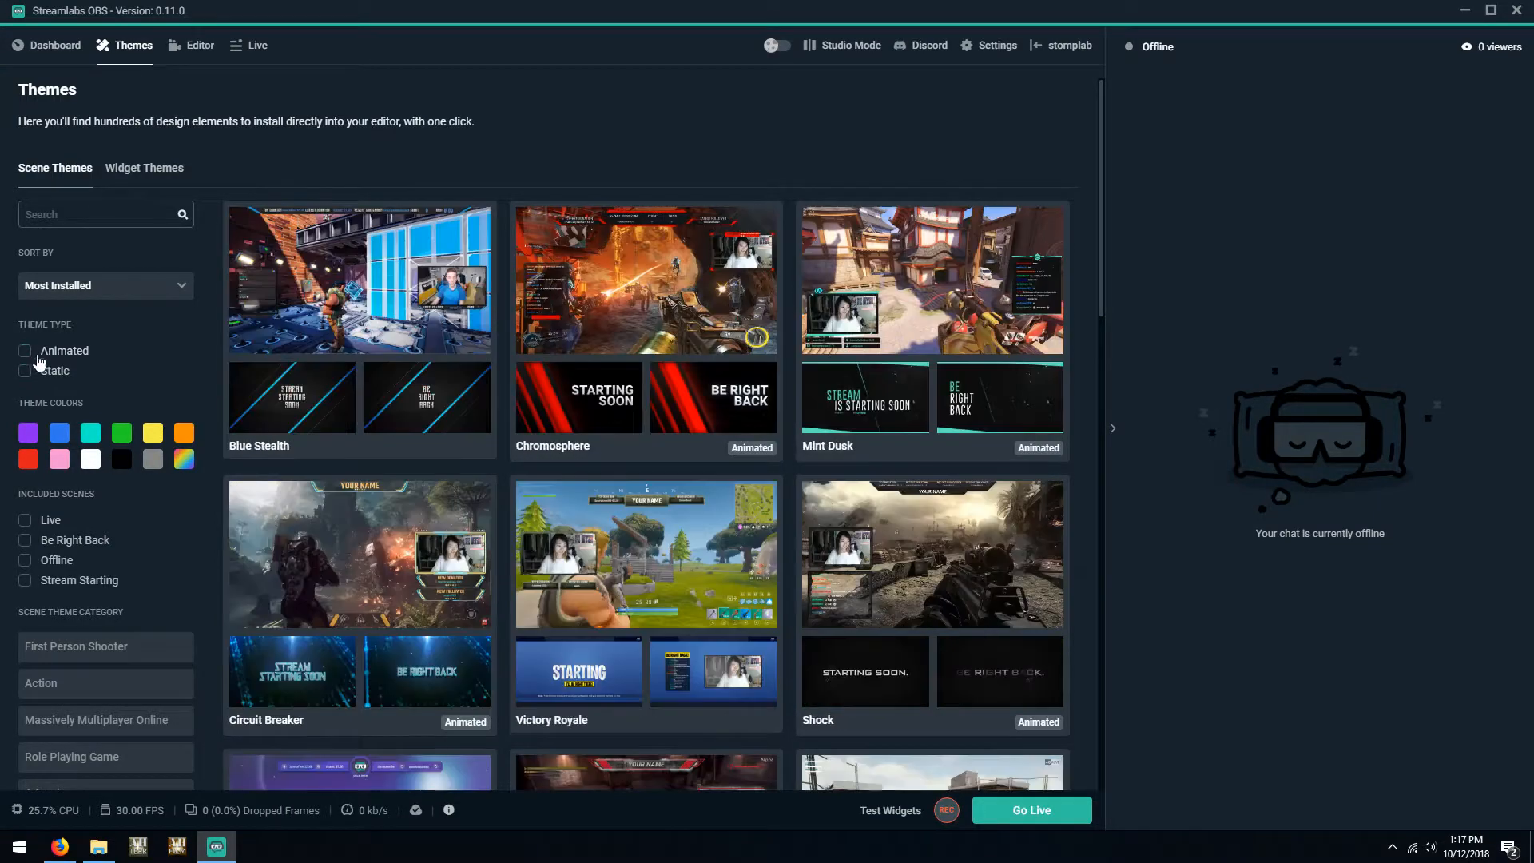
scroll("down", 3)
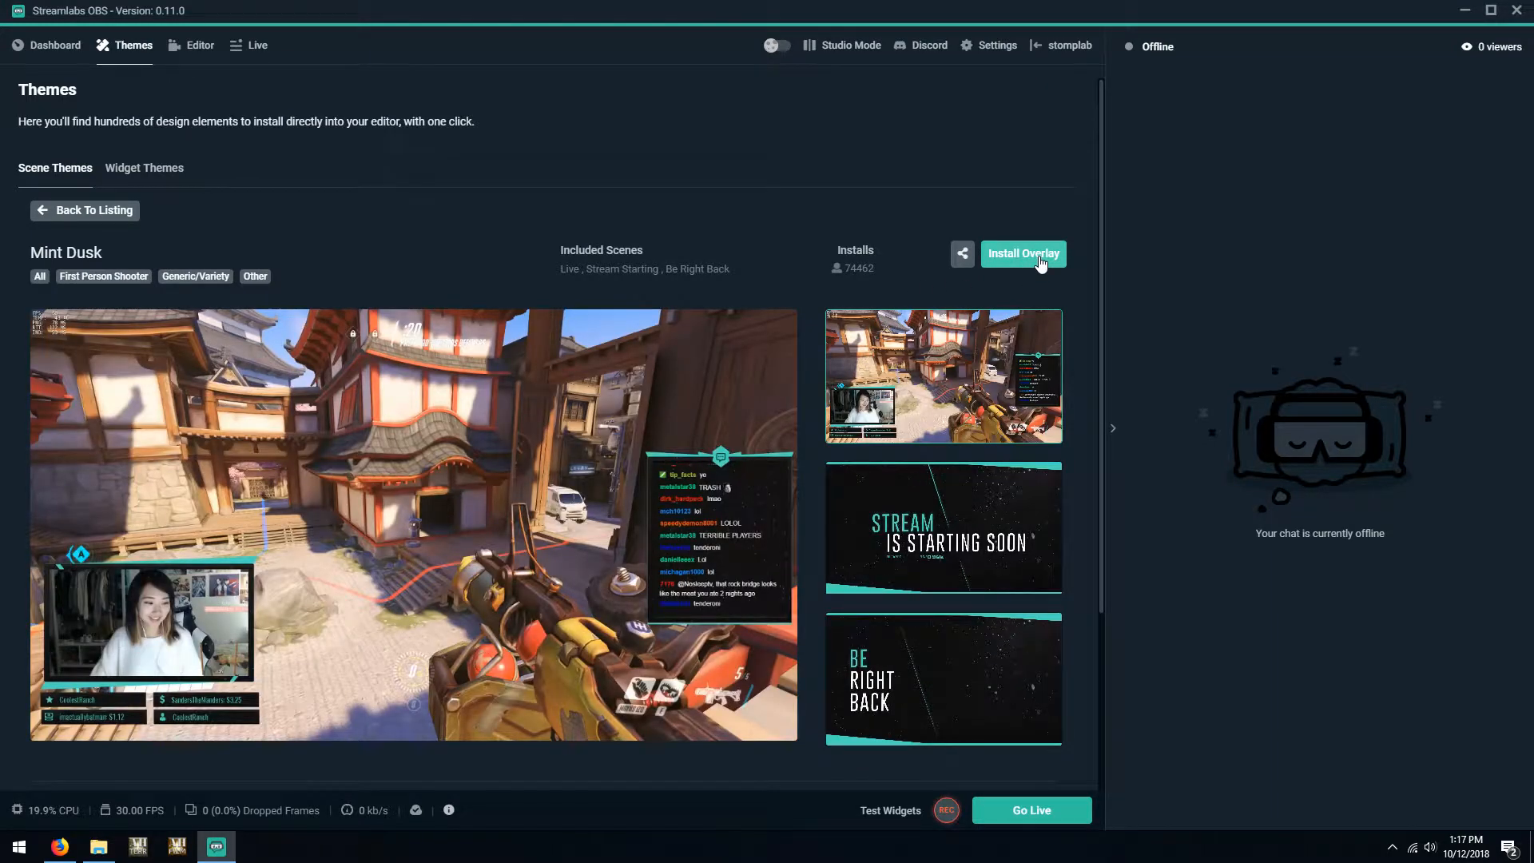
mouse_move(24, 138)
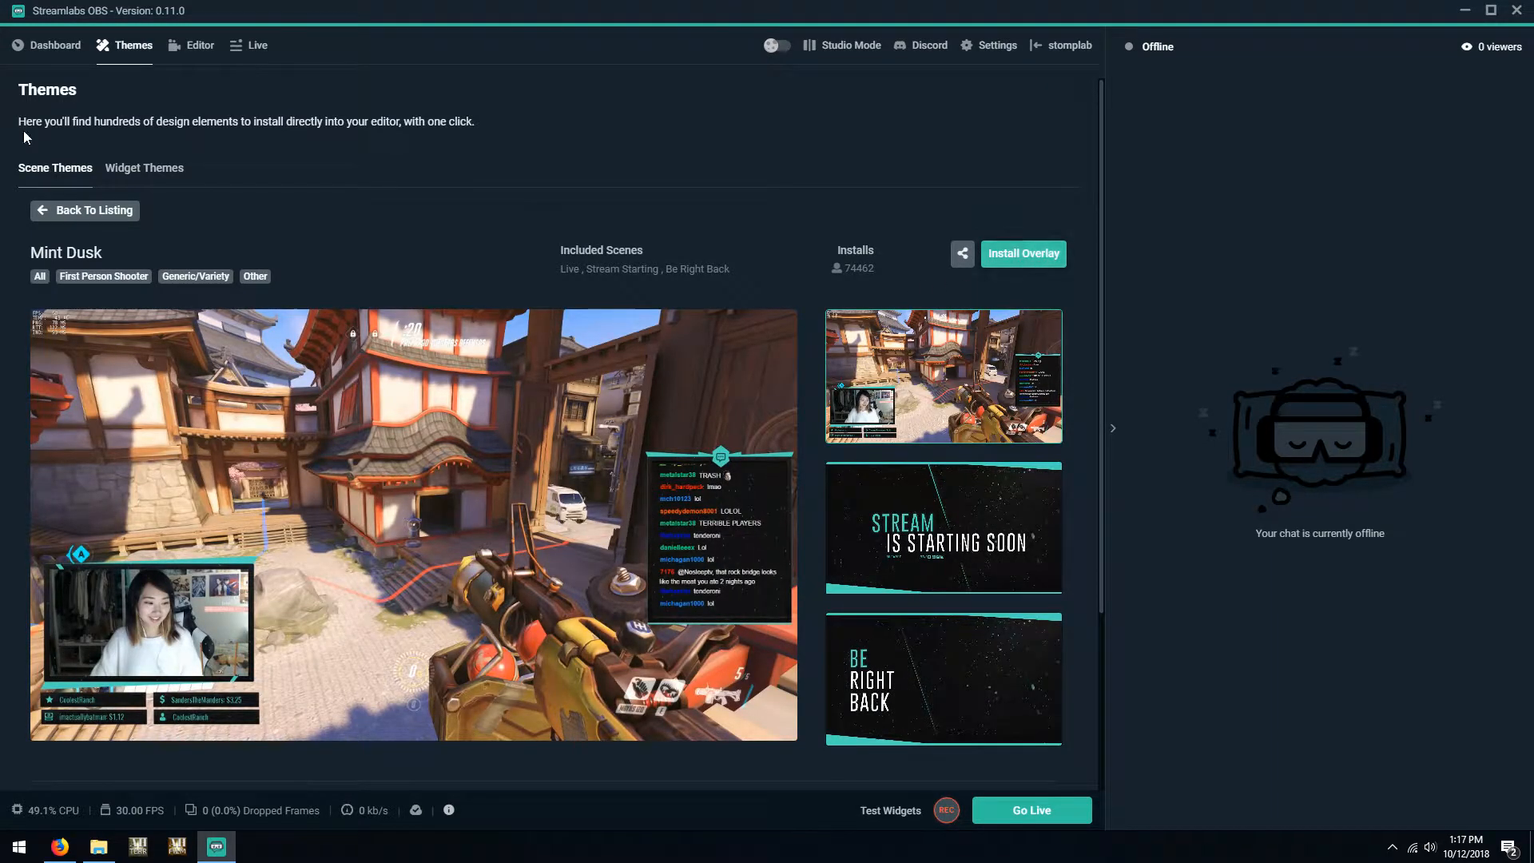
Return from the Mint Dusk theme page to the scene editor
left_click(201, 45)
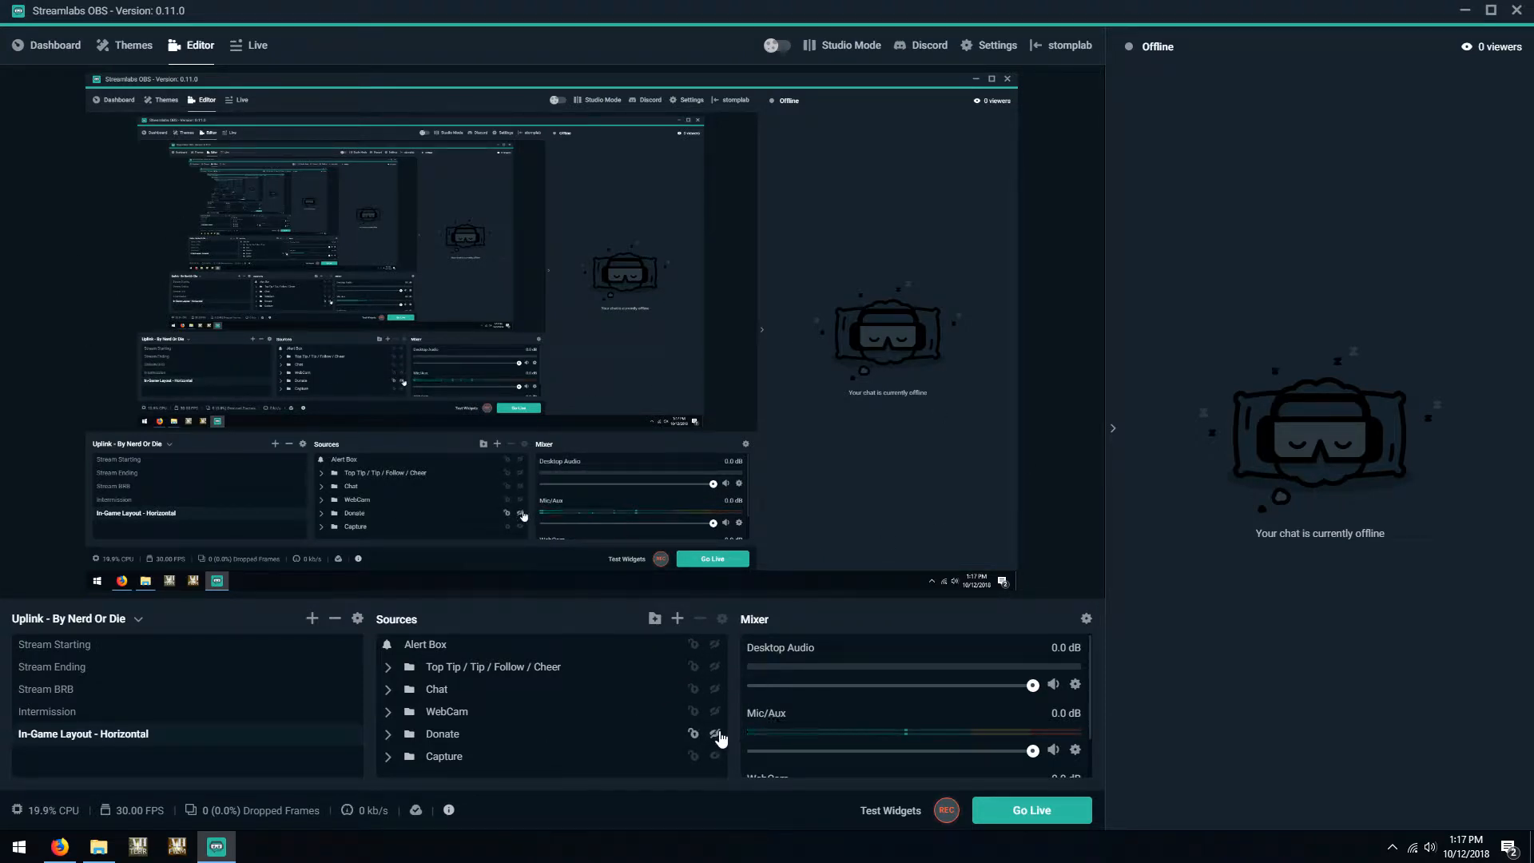
left_click(714, 756)
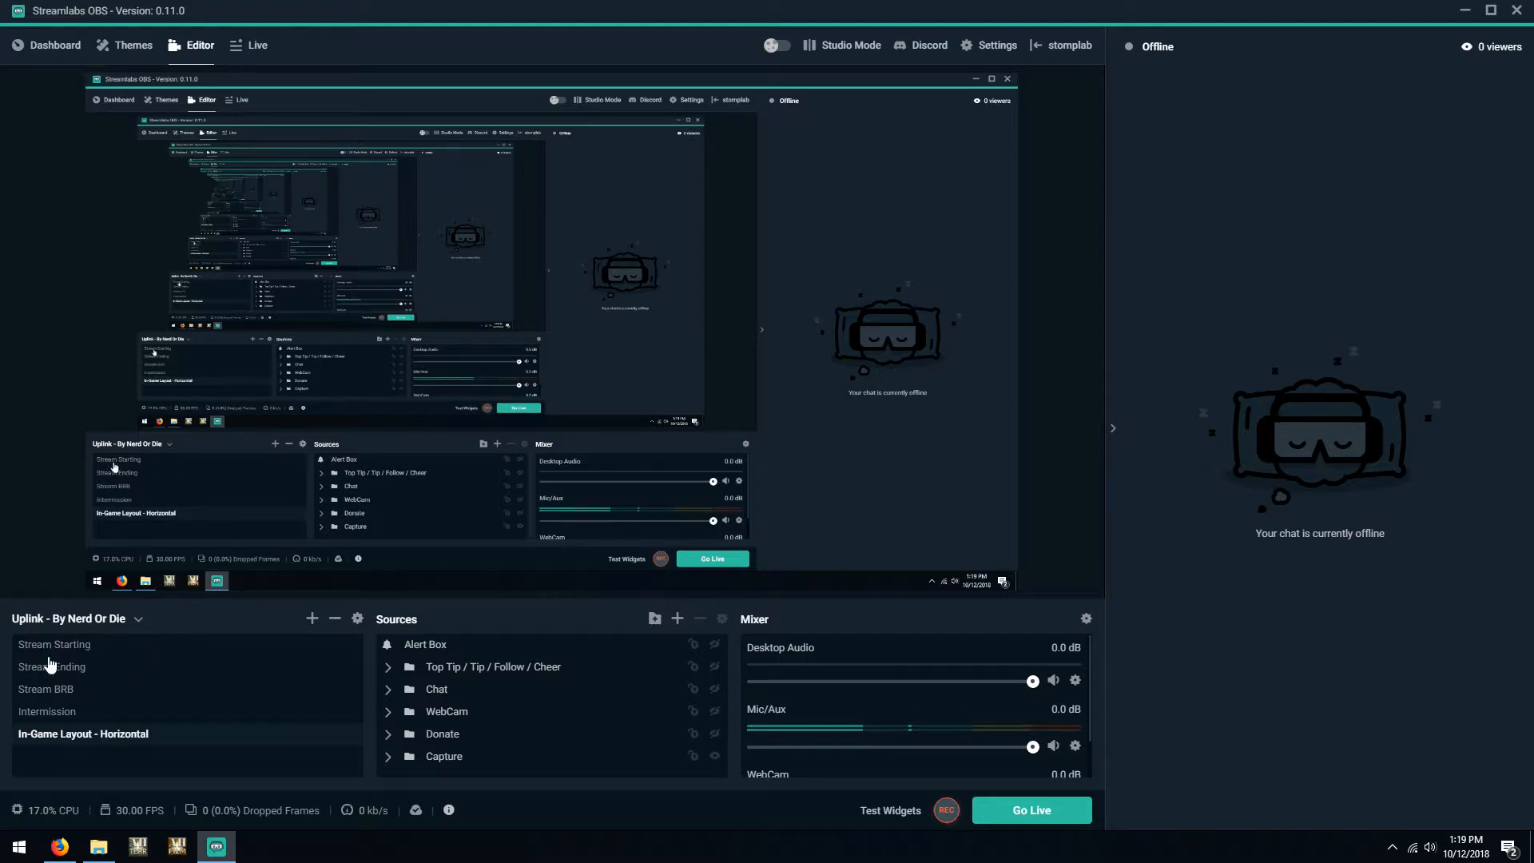
mouse_move(944, 810)
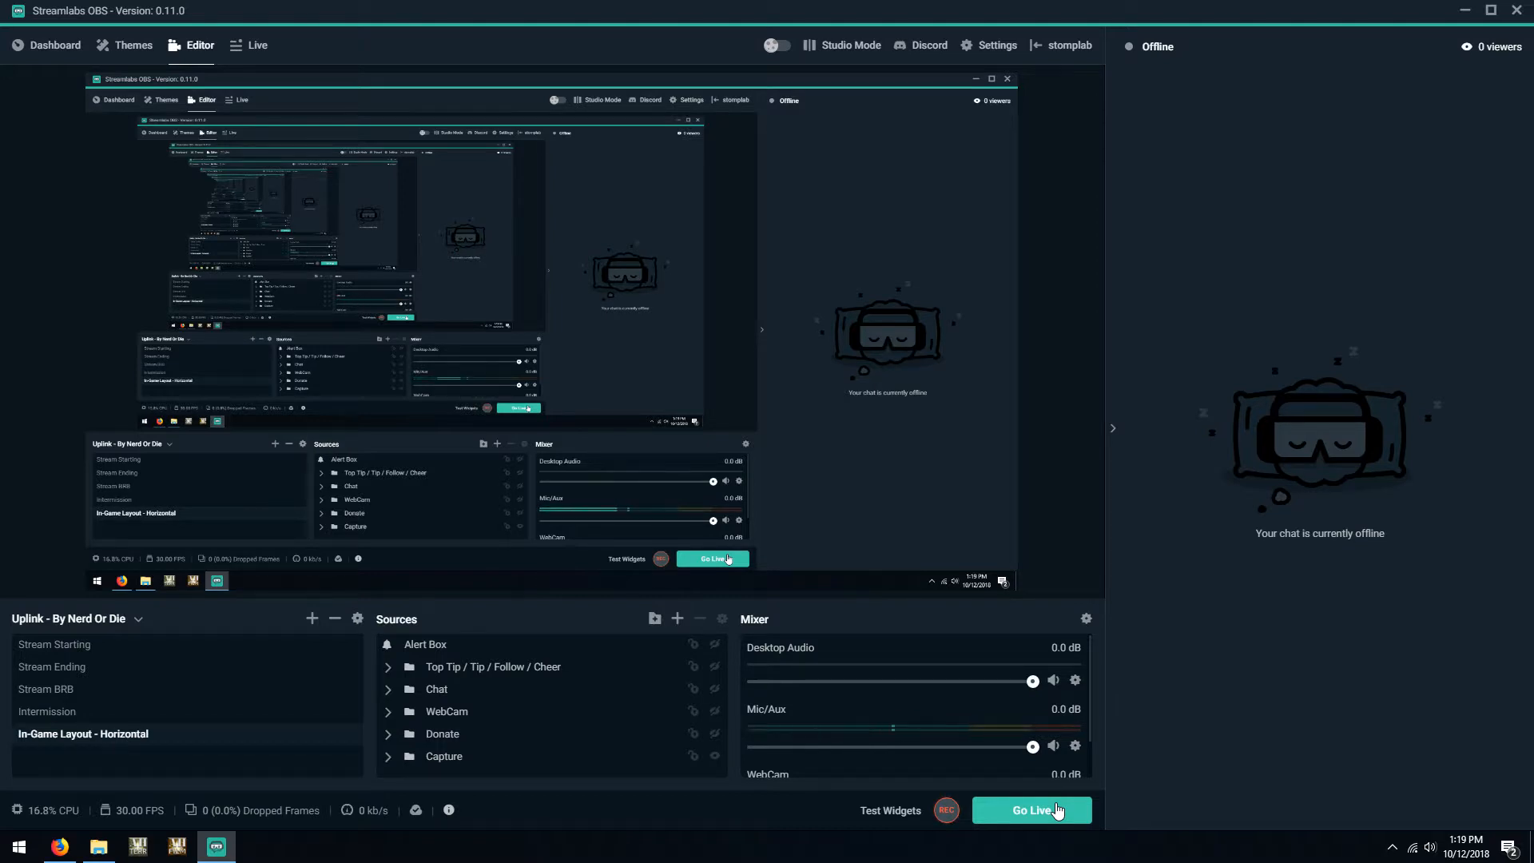
mouse_move(944, 811)
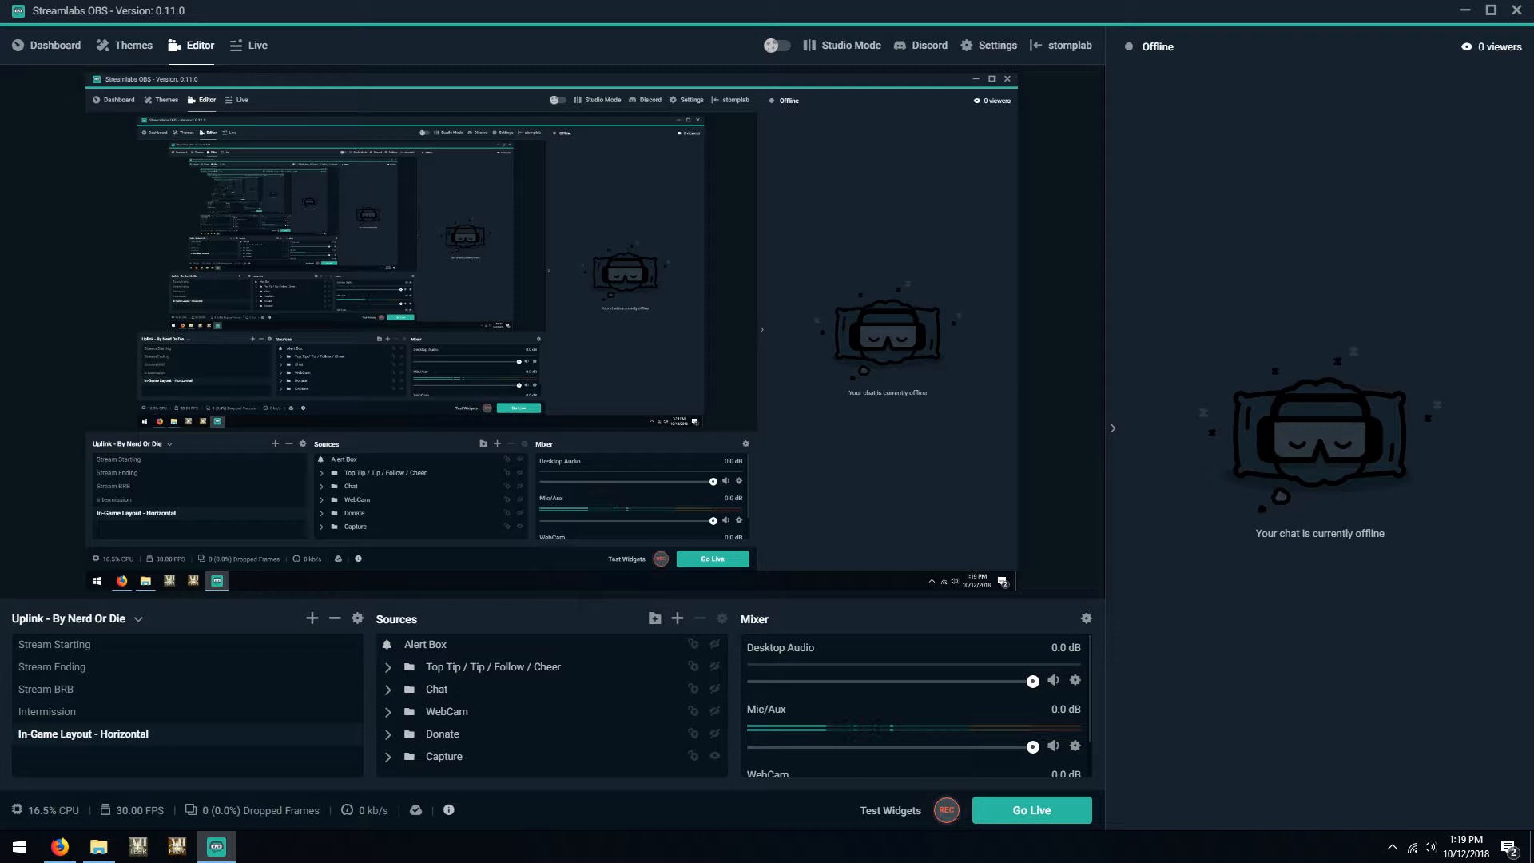
mouse_move(1040, 102)
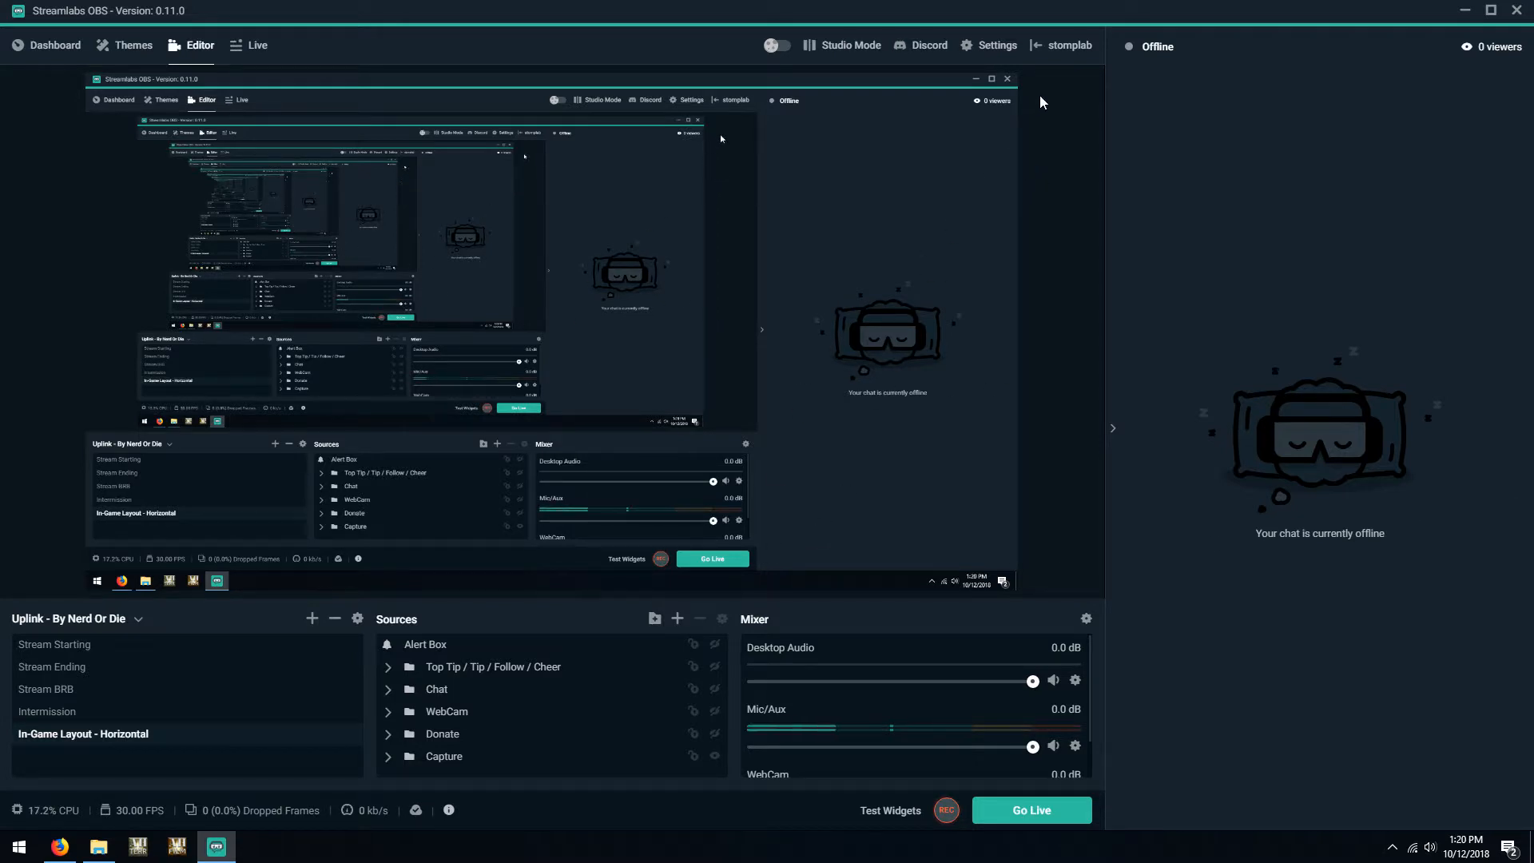
left_click(997, 44)
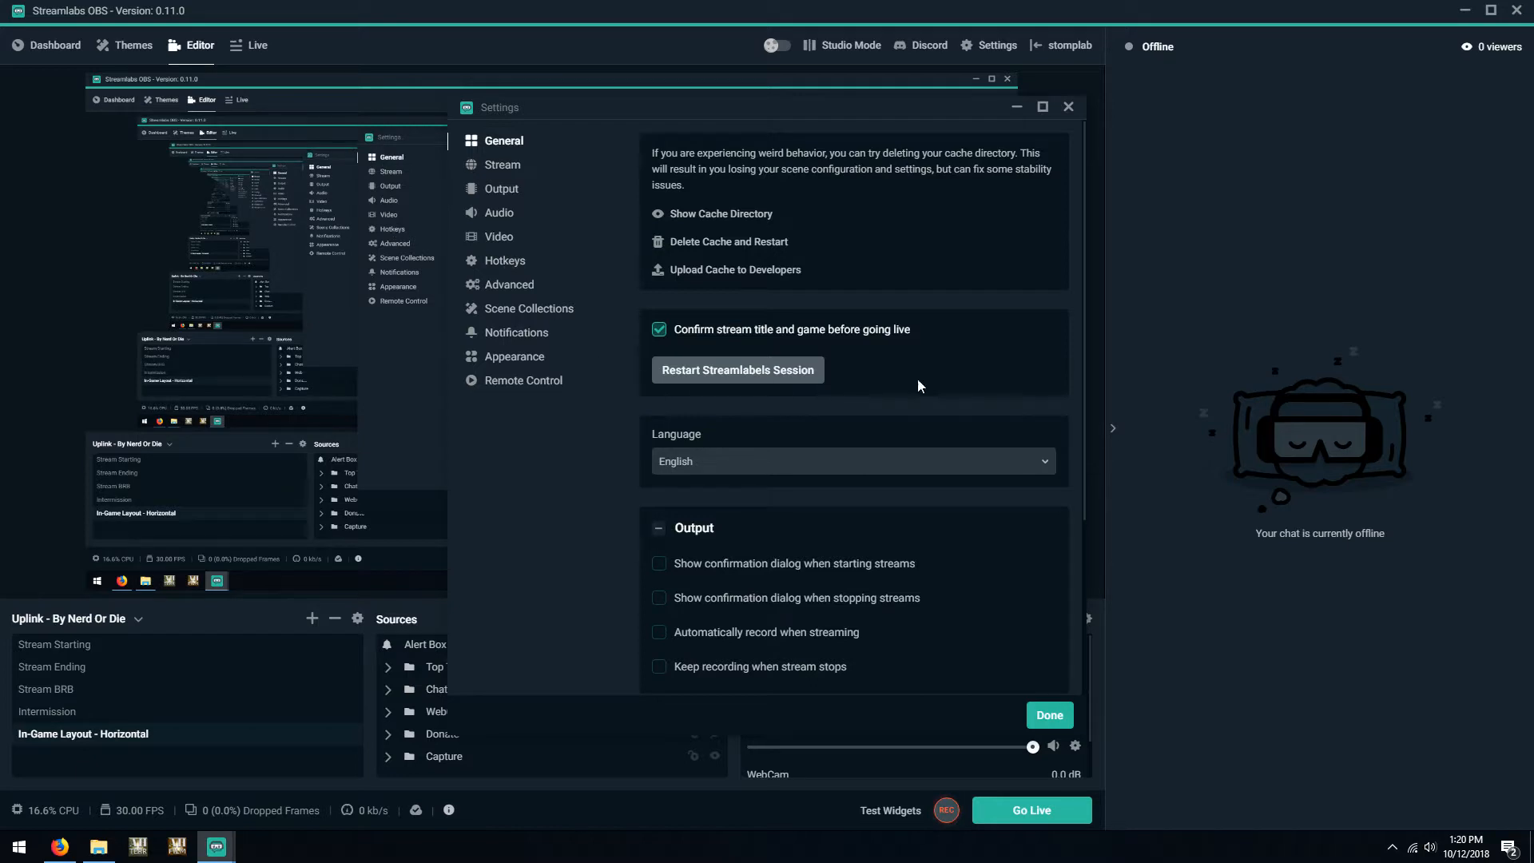
Show the Hotkeys page of the Settings window
left_click(507, 260)
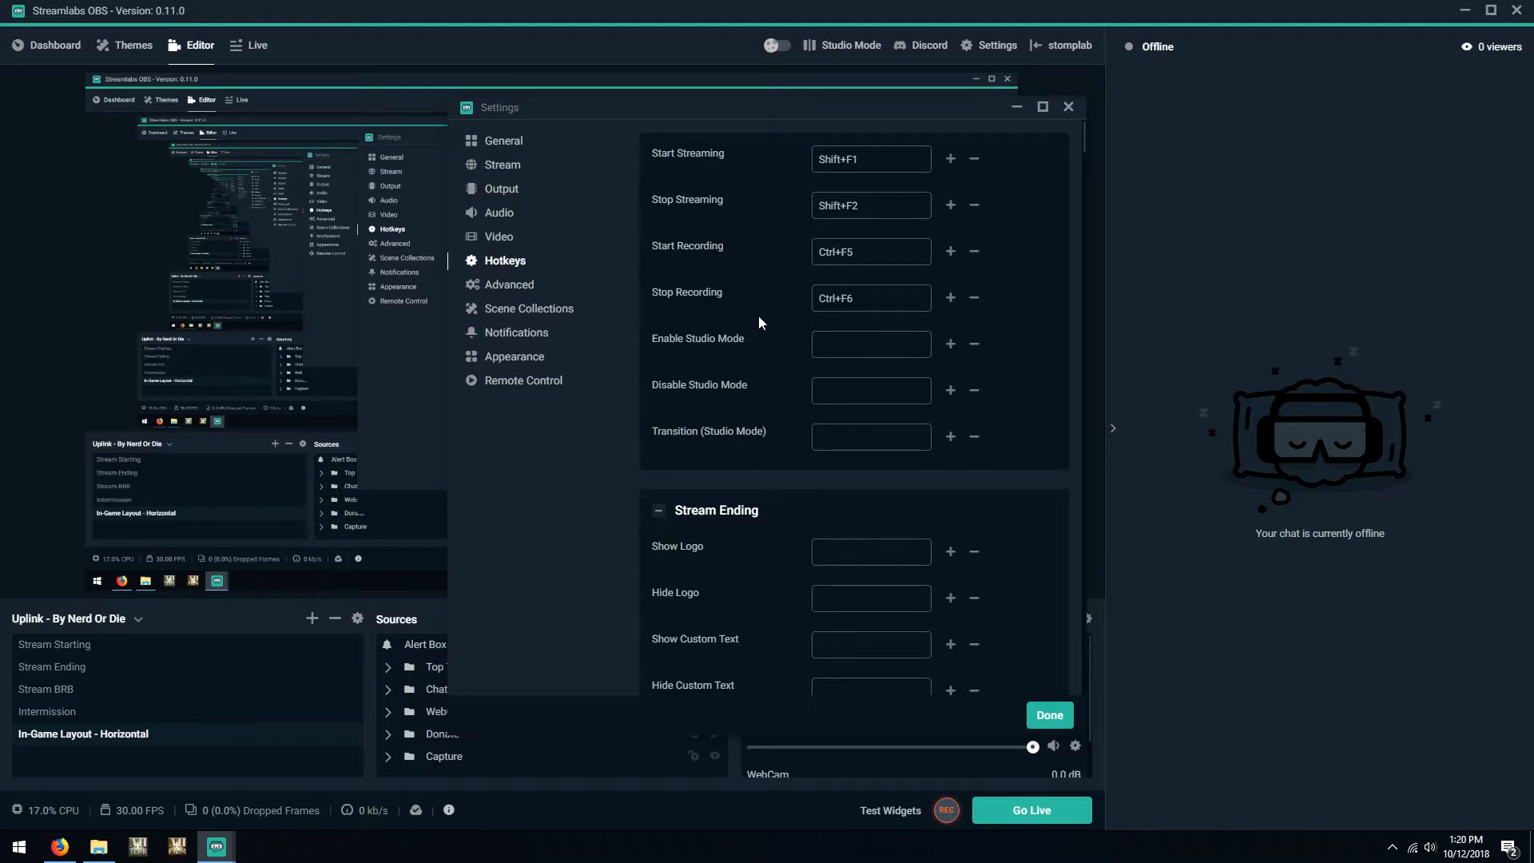
mouse_move(888, 186)
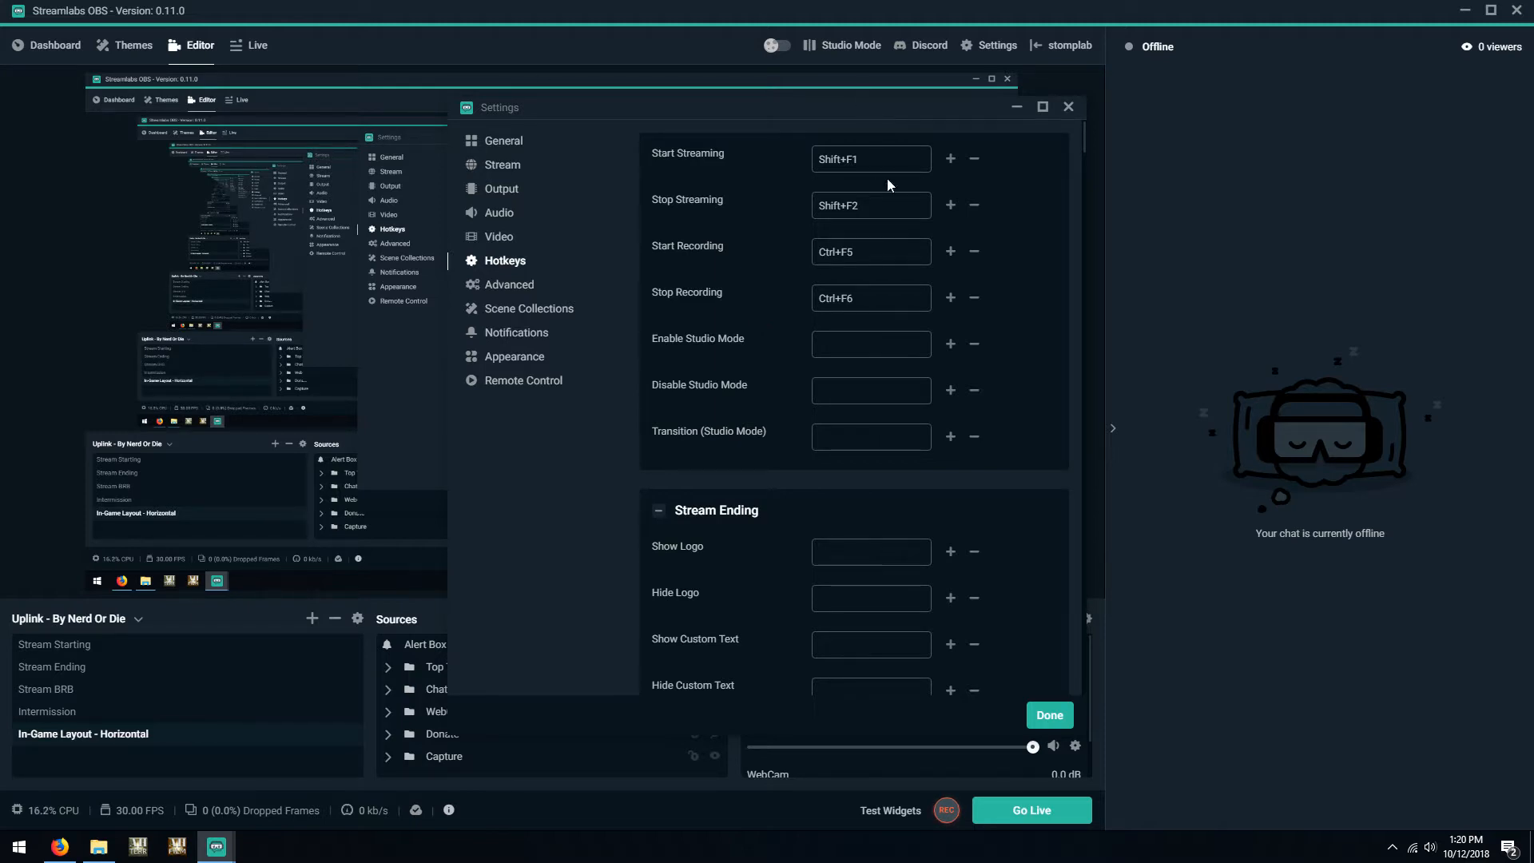
mouse_move(881, 182)
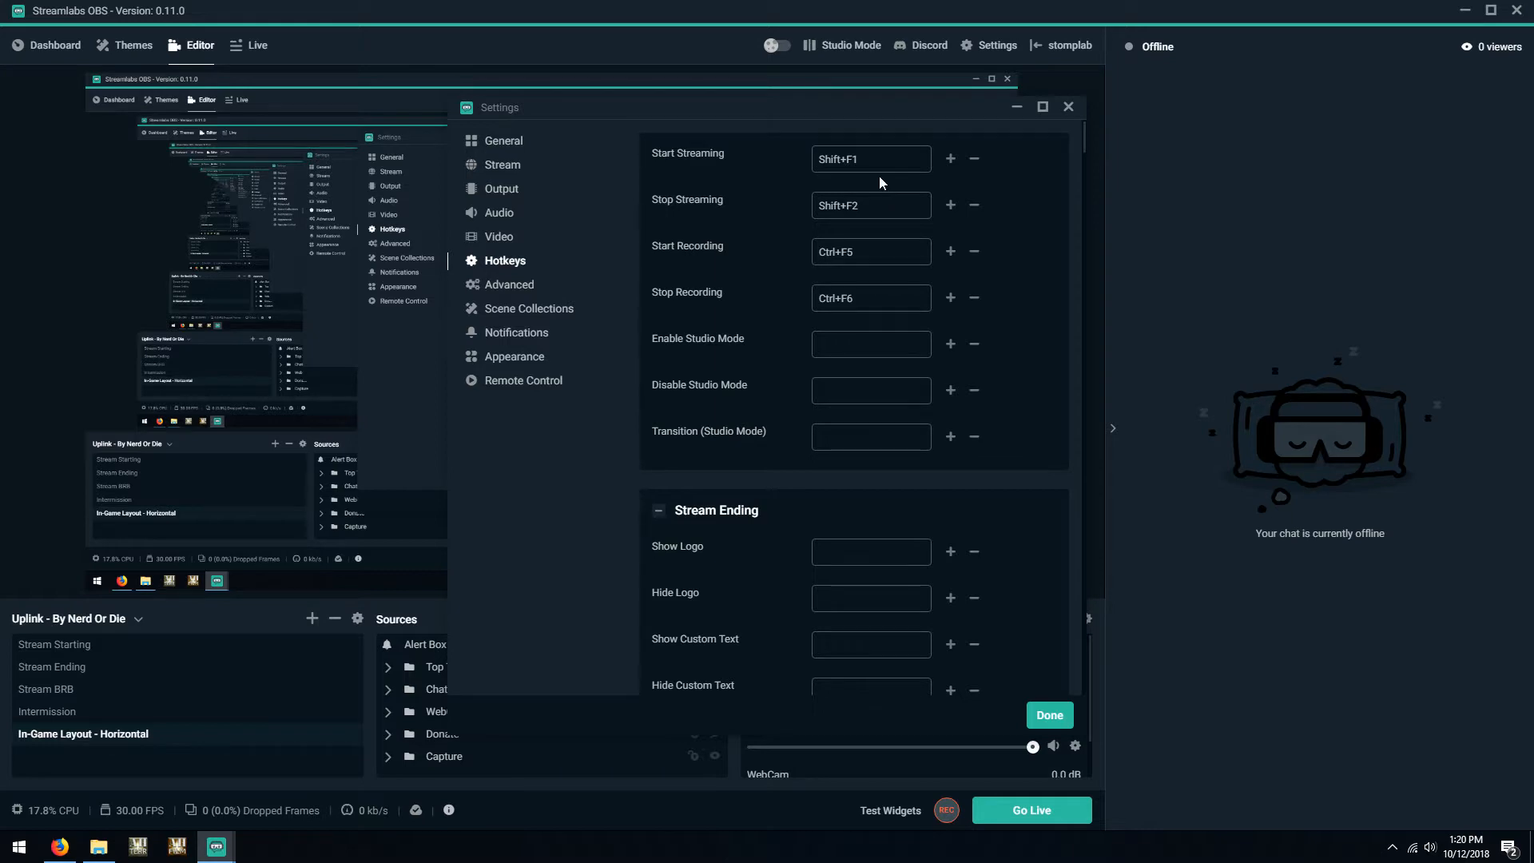
mouse_move(872, 153)
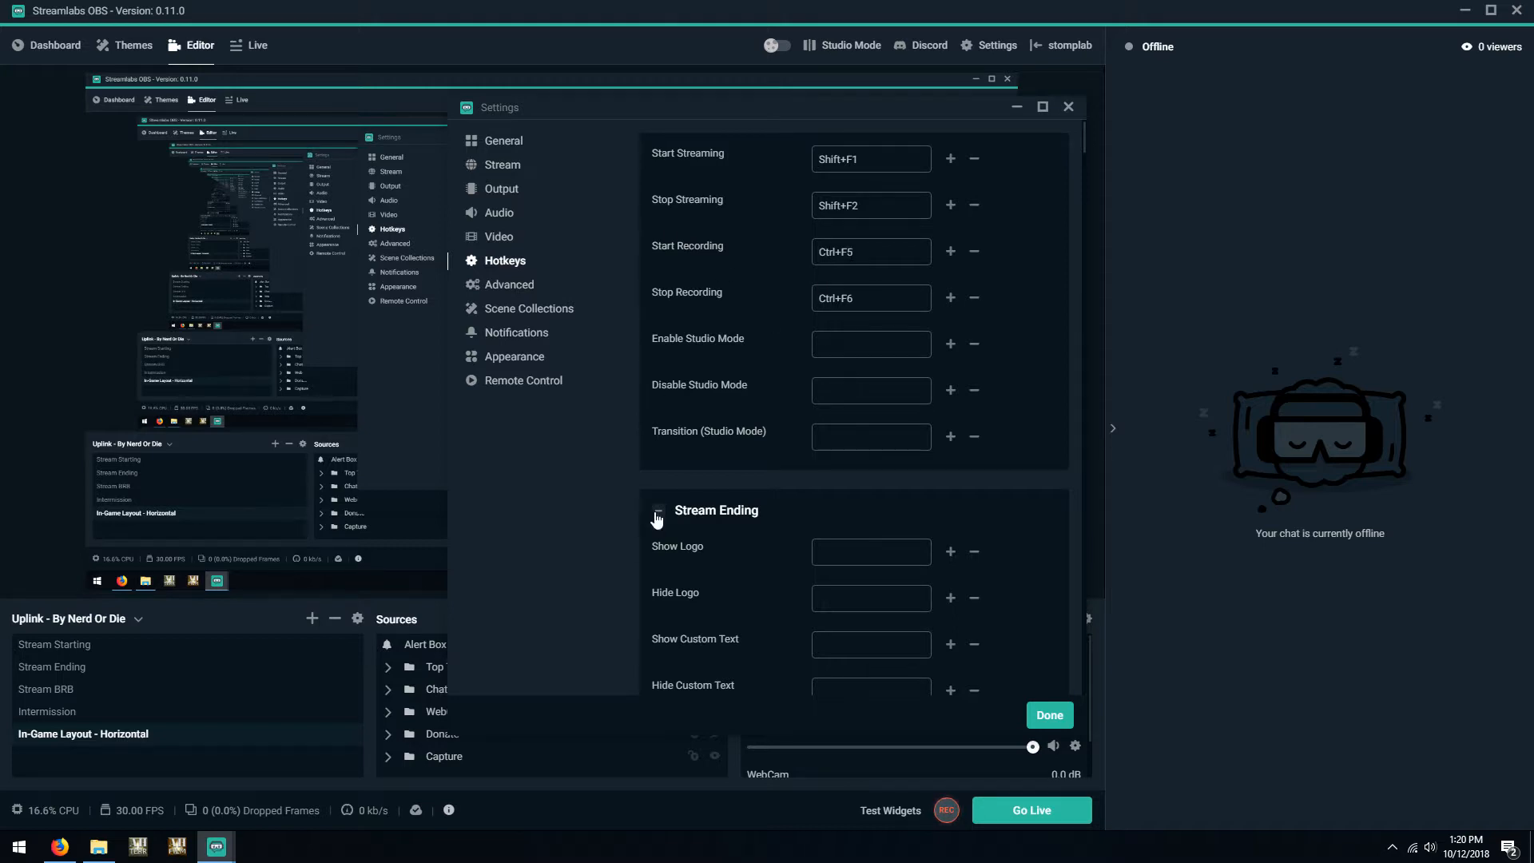
Collapse the Stream Ending and Mic/Aux hotkey groups after reviewing the audio bindings
left_click(658, 509)
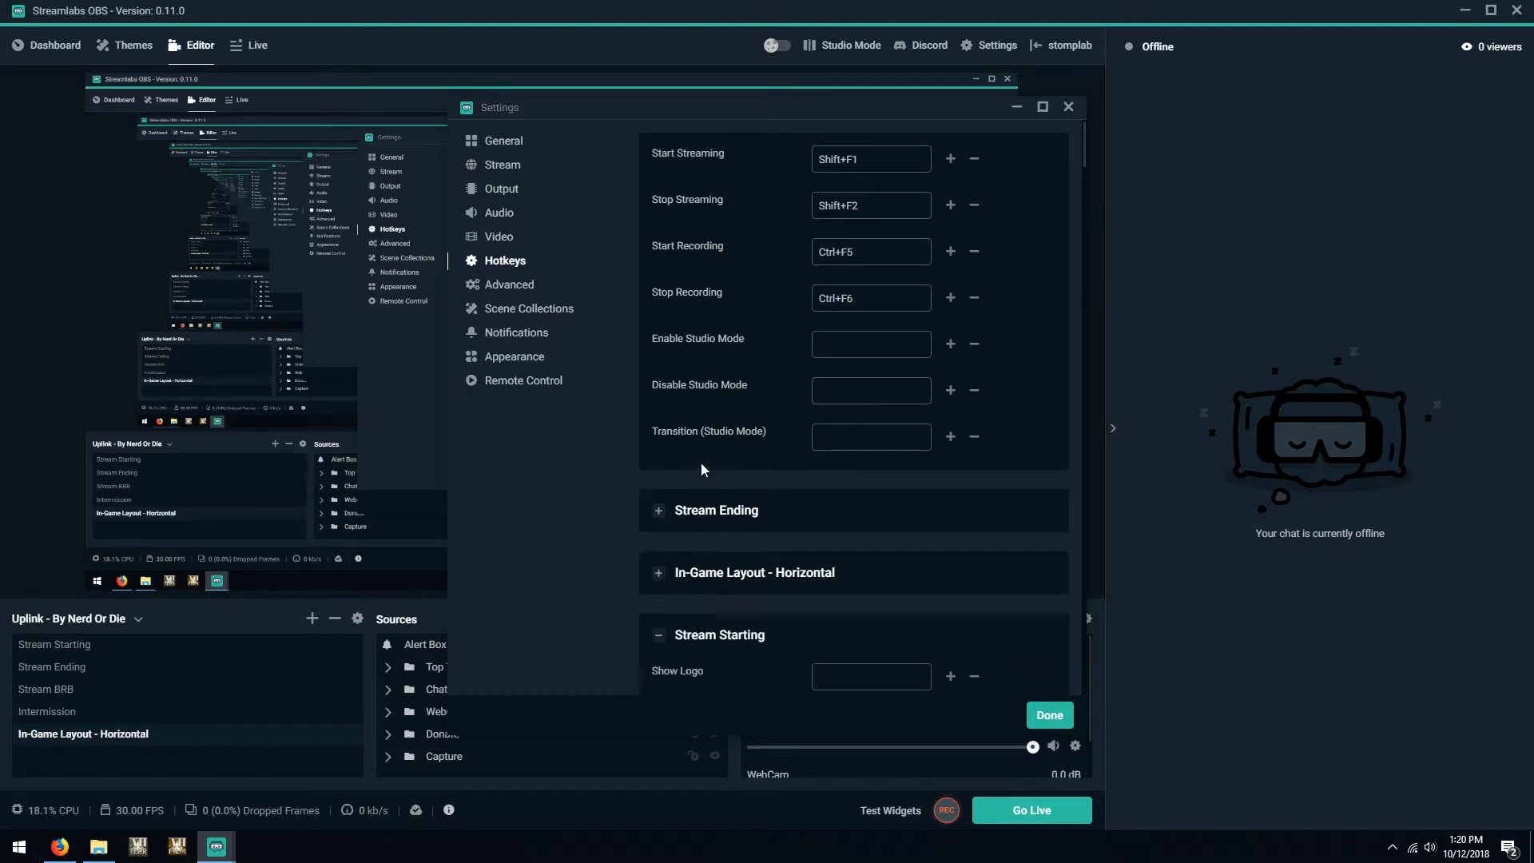
scroll("down", 3)
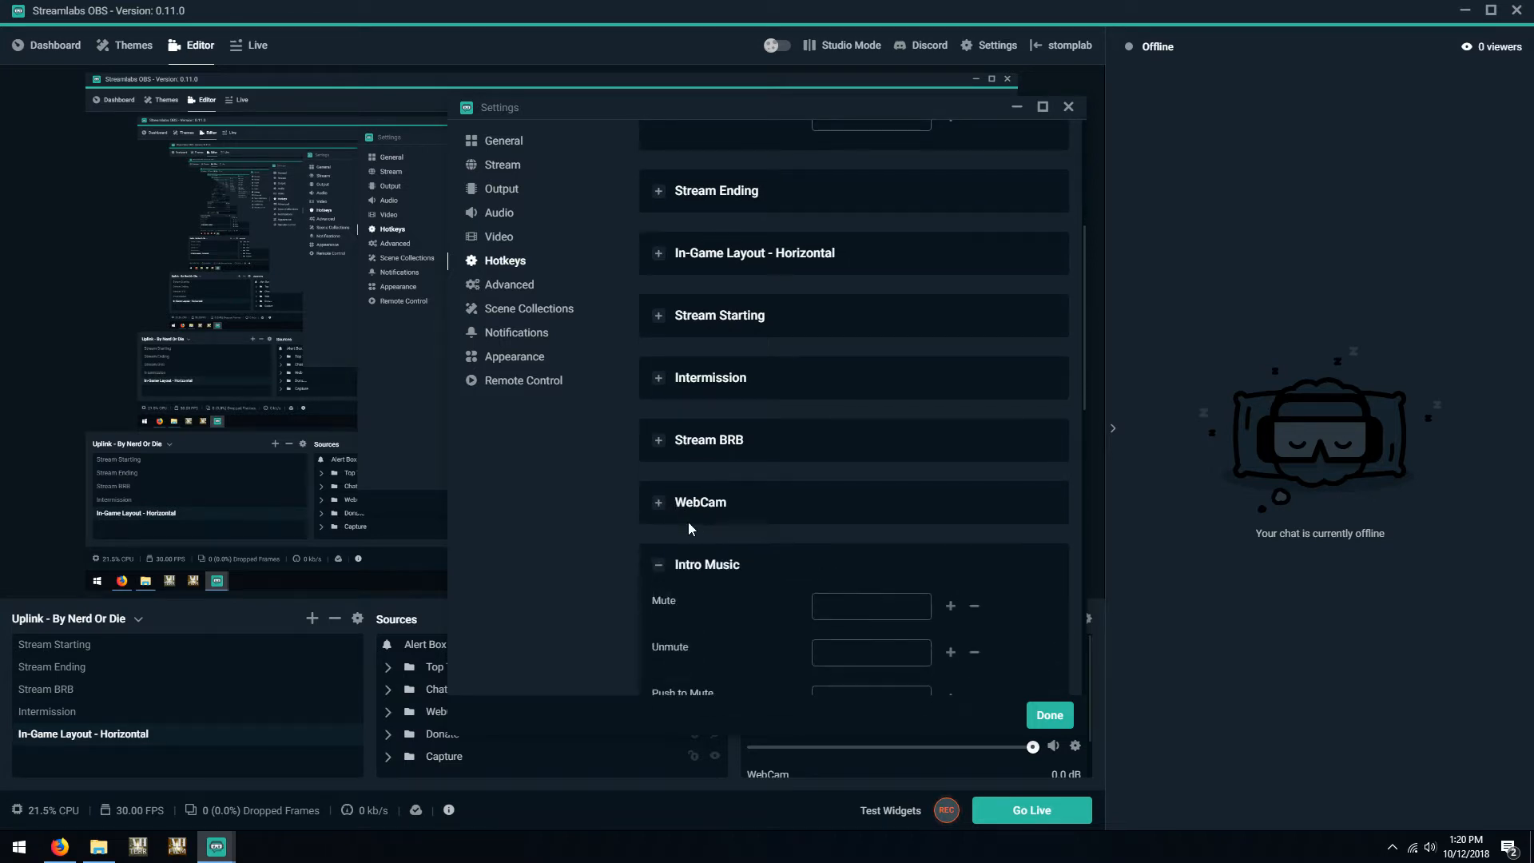
scroll("down", 3)
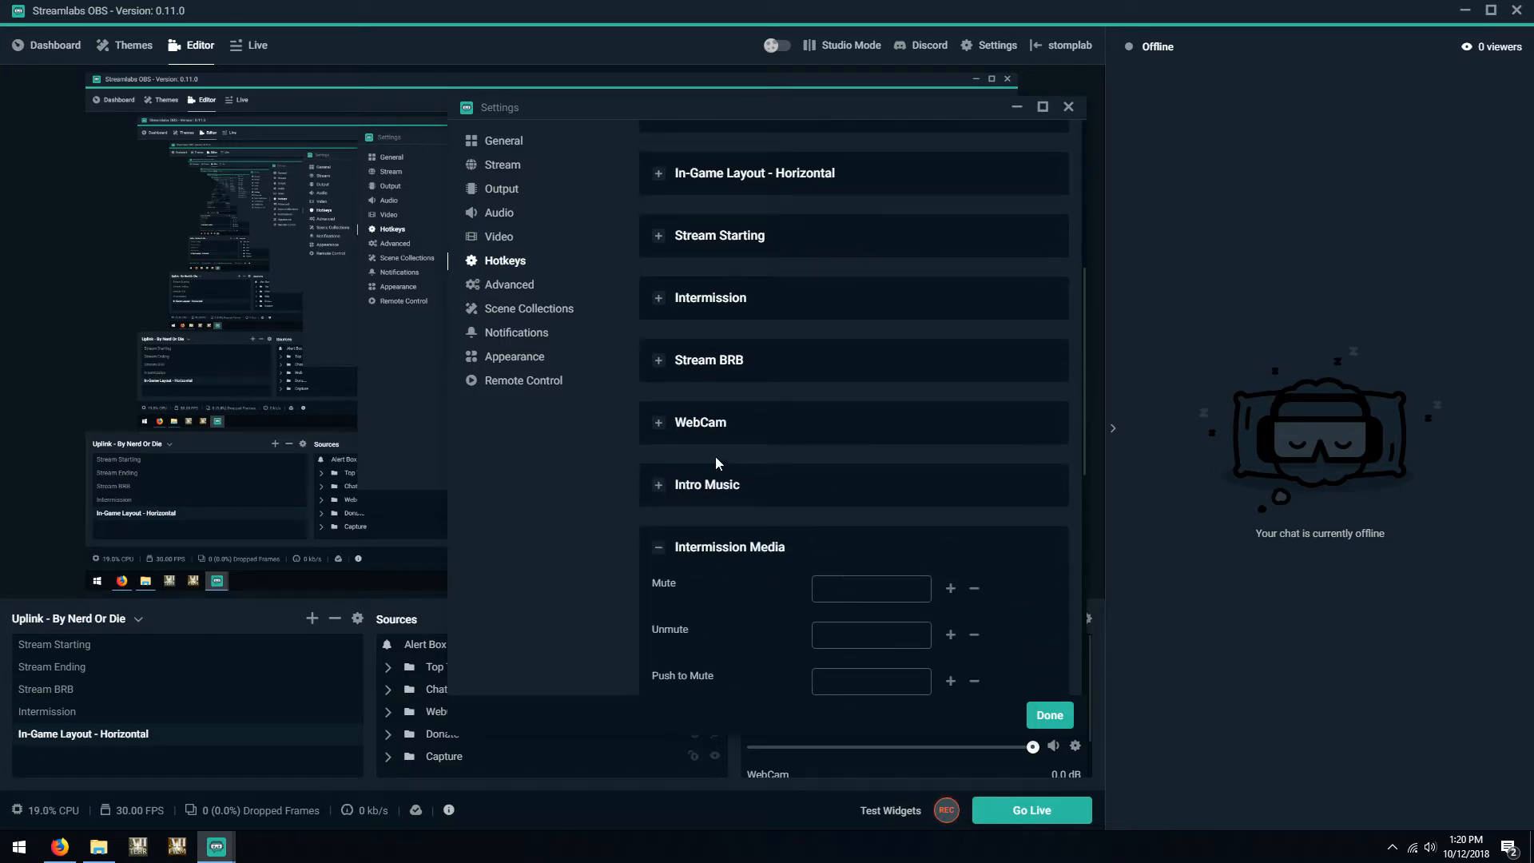
scroll("down", 3)
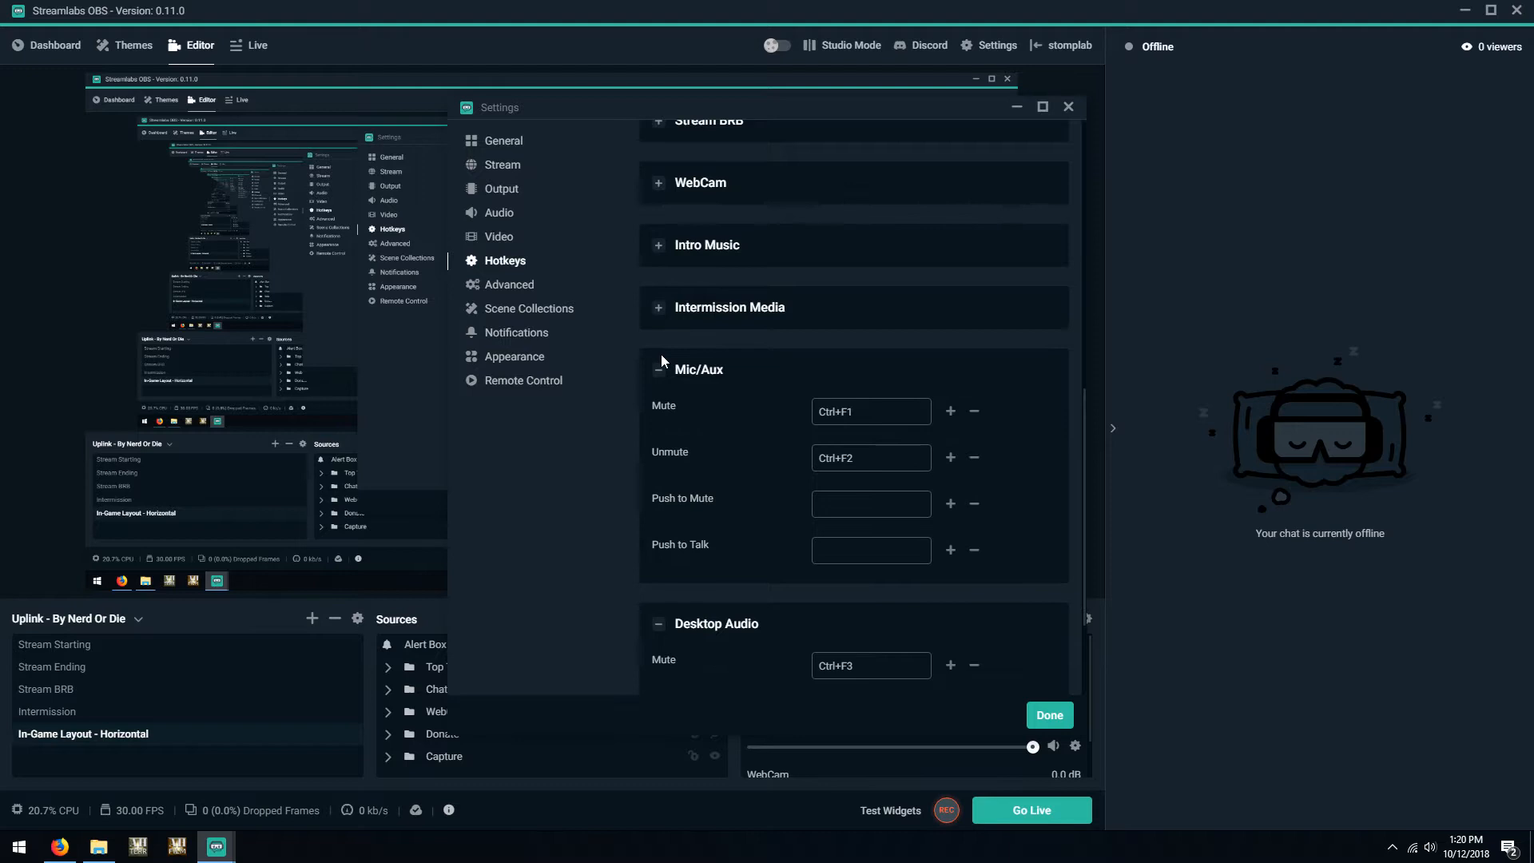
left_click(658, 369)
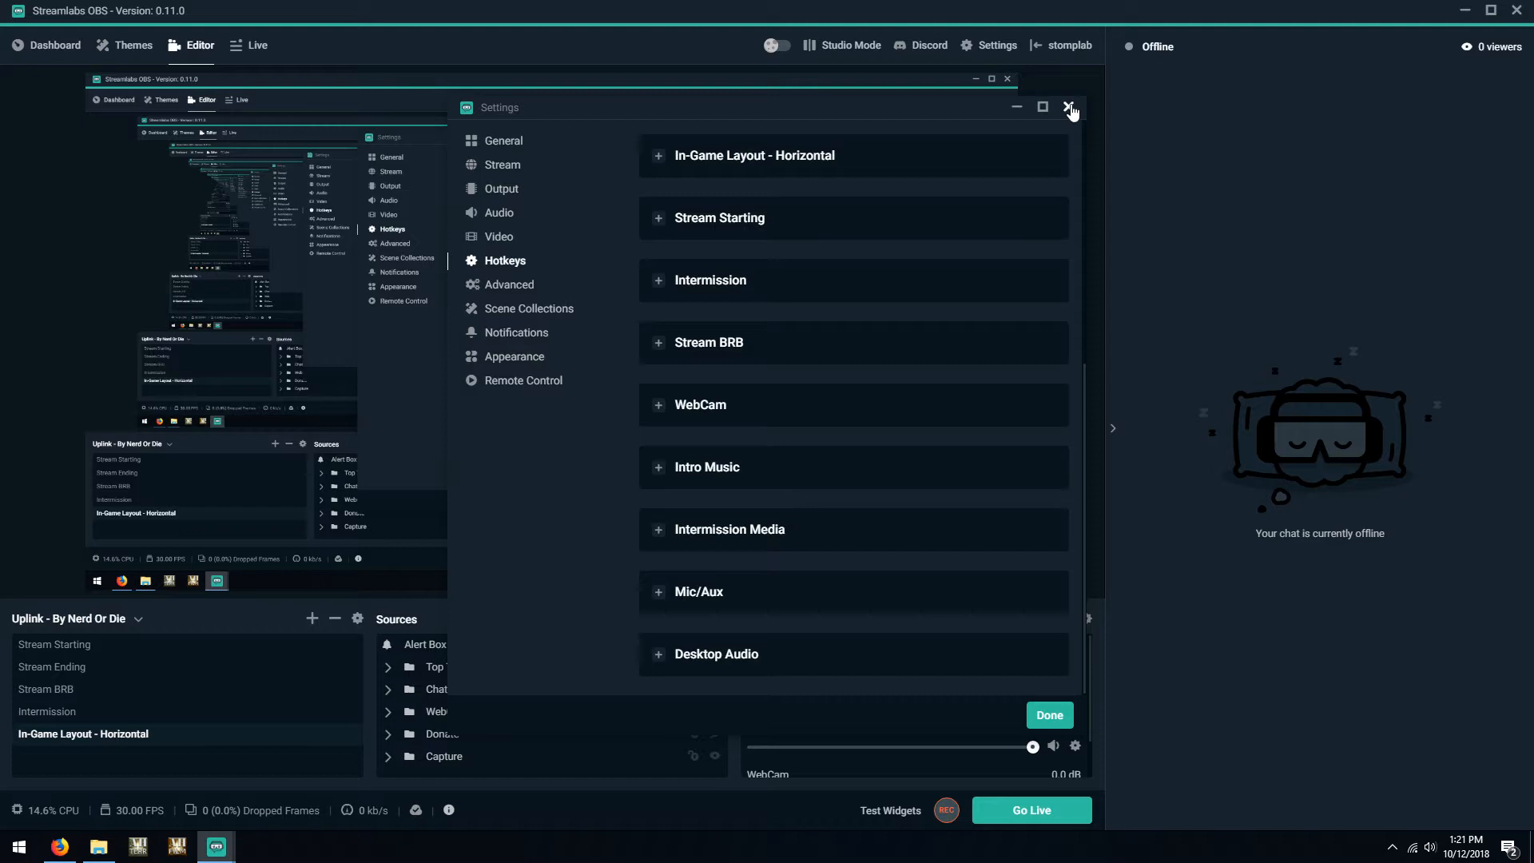
mouse_move(125, 678)
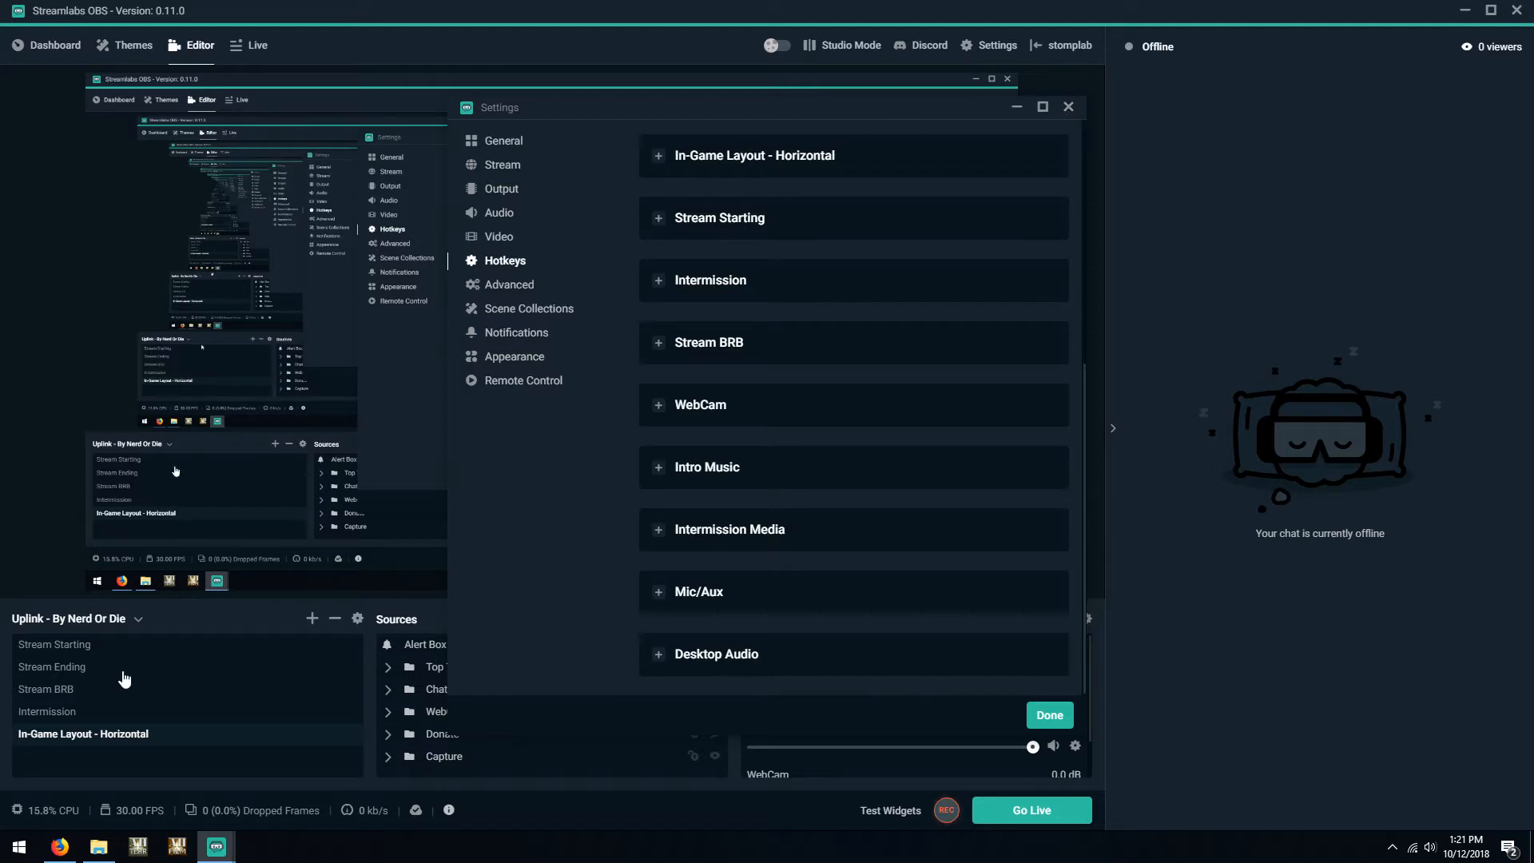
mouse_move(79, 653)
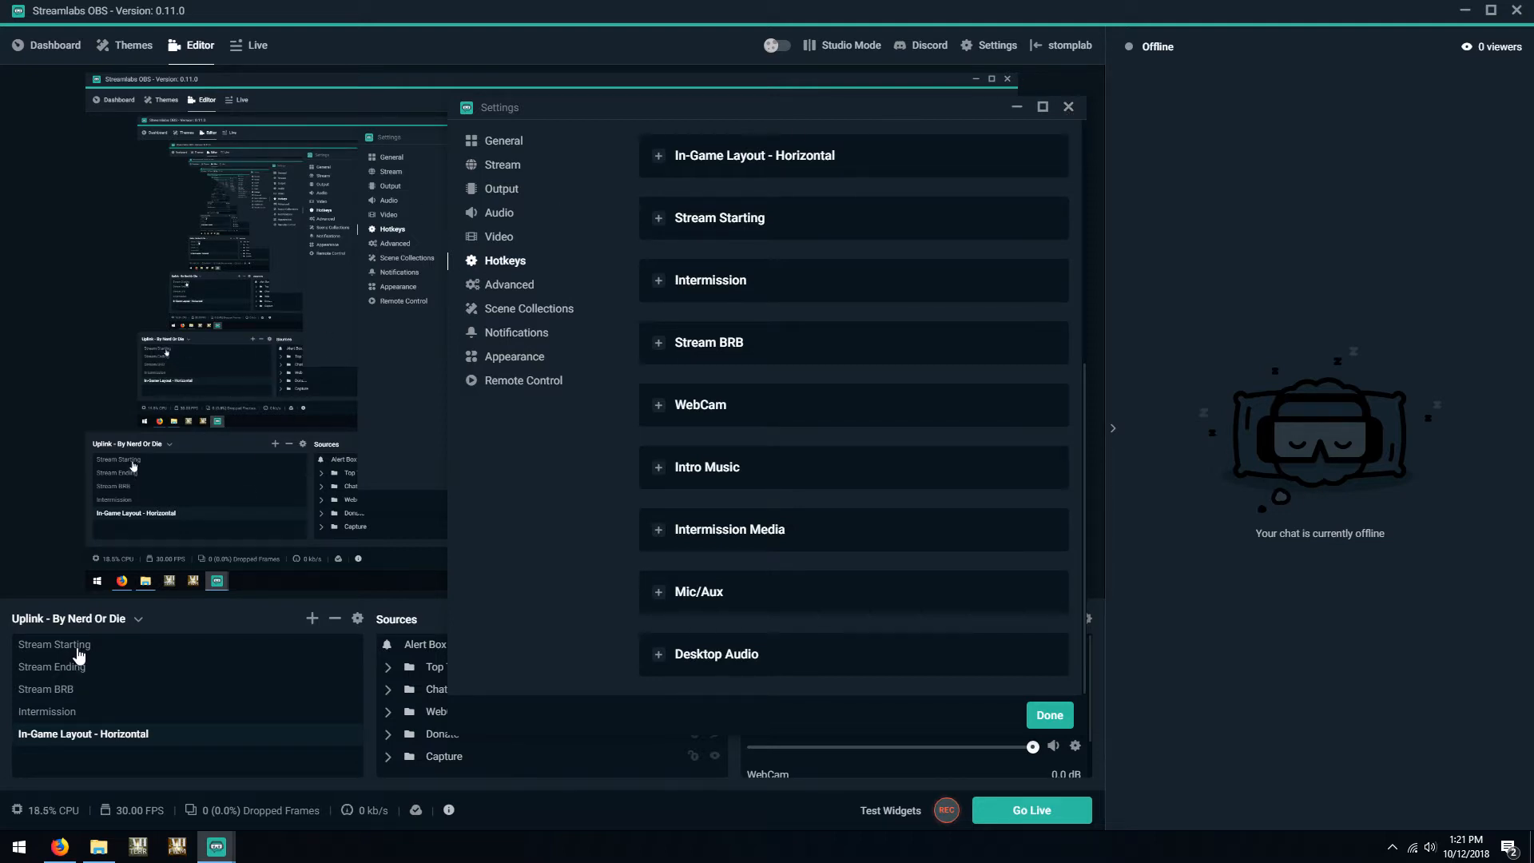
mouse_move(55, 719)
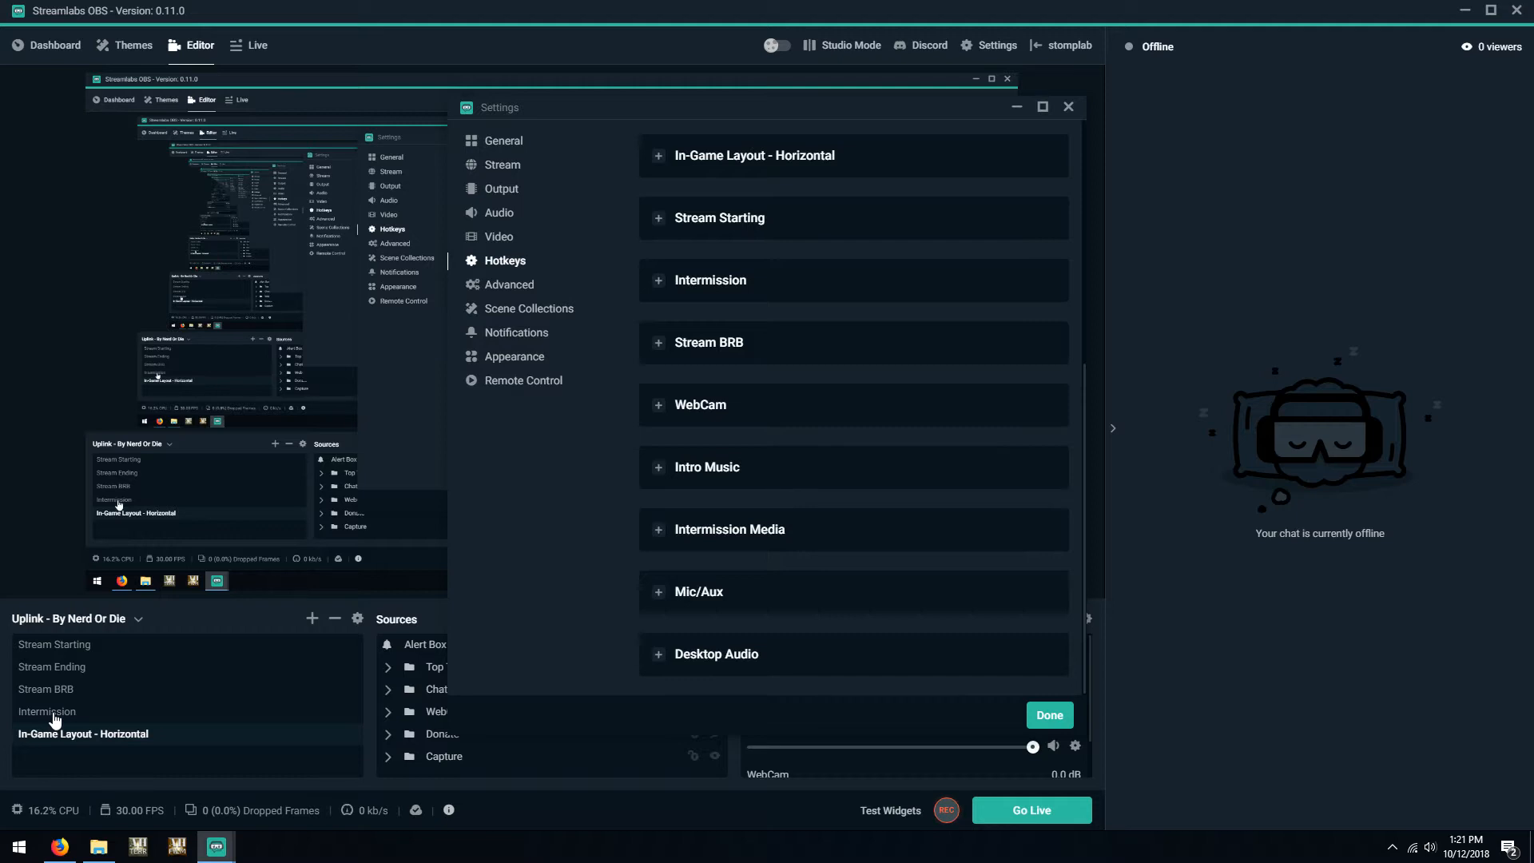
mouse_move(737, 546)
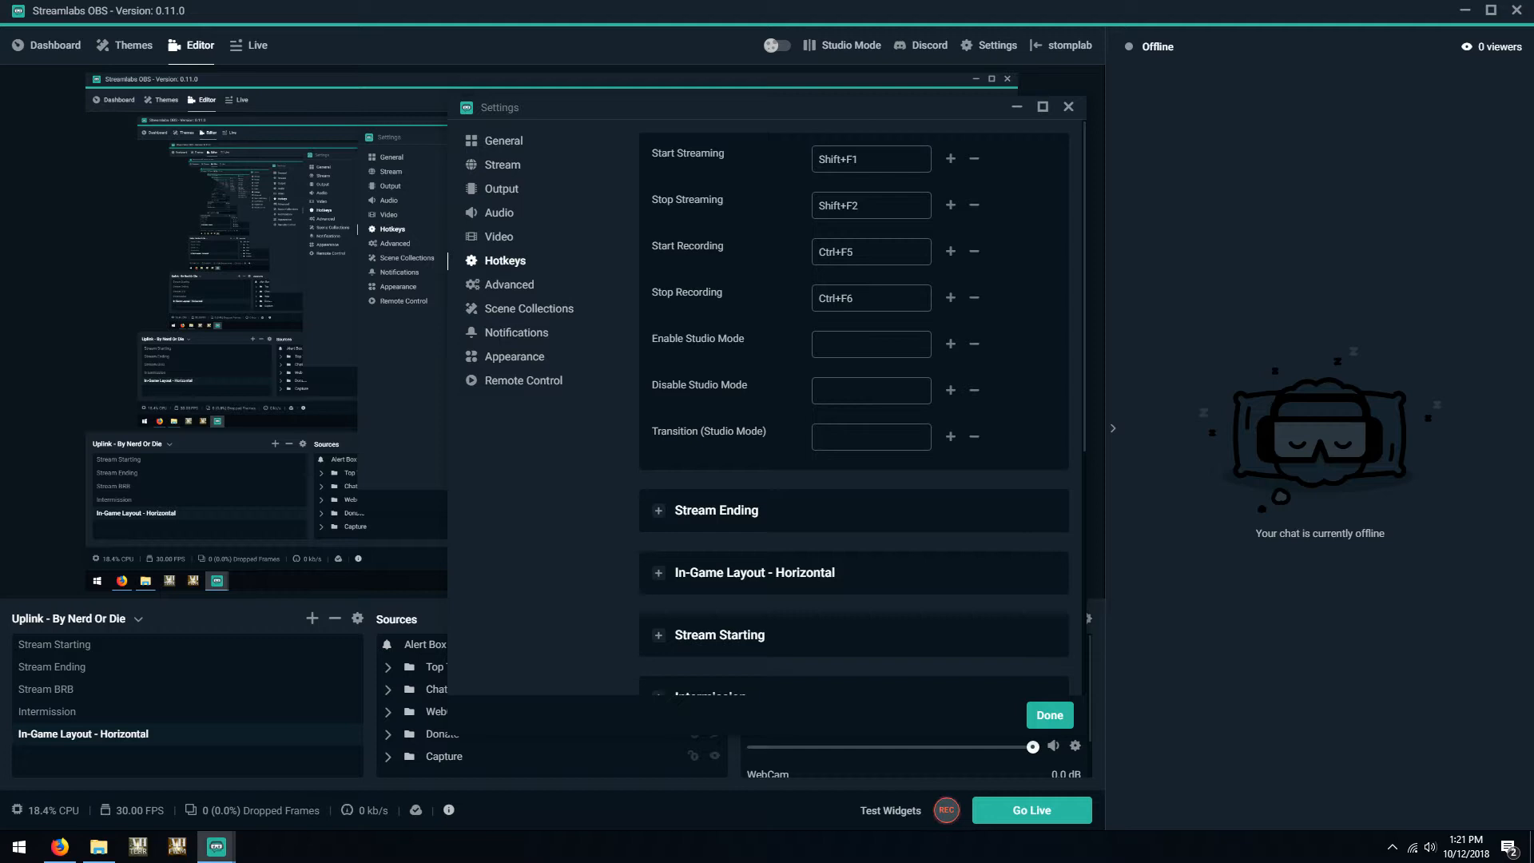
mouse_move(852, 530)
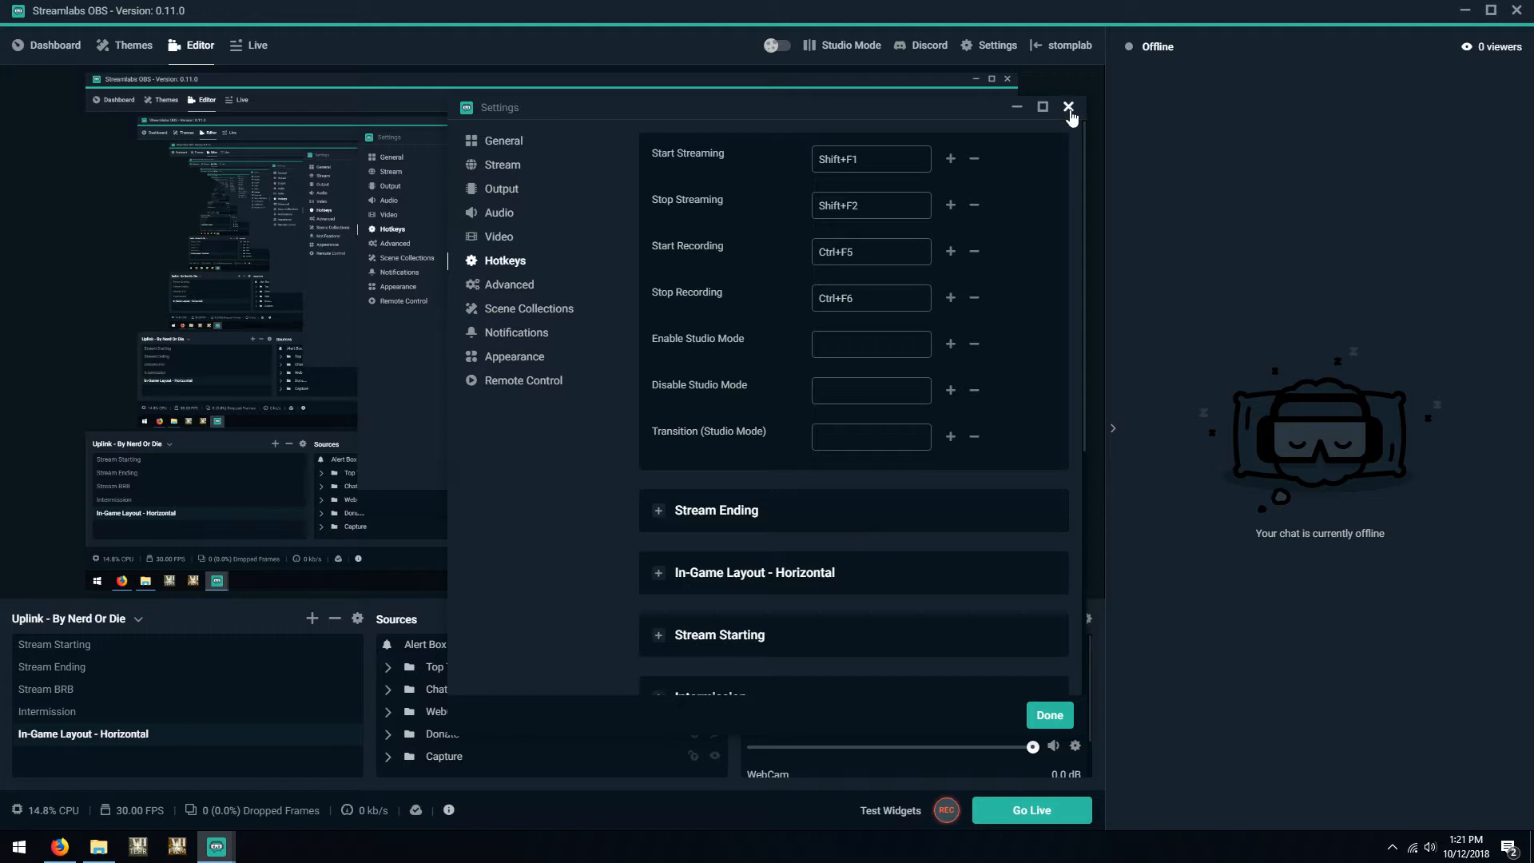
Close Settings and switch between Stream Starting and In-Game Layout - Horizontal scenes, ending on the latter
left_click(1069, 105)
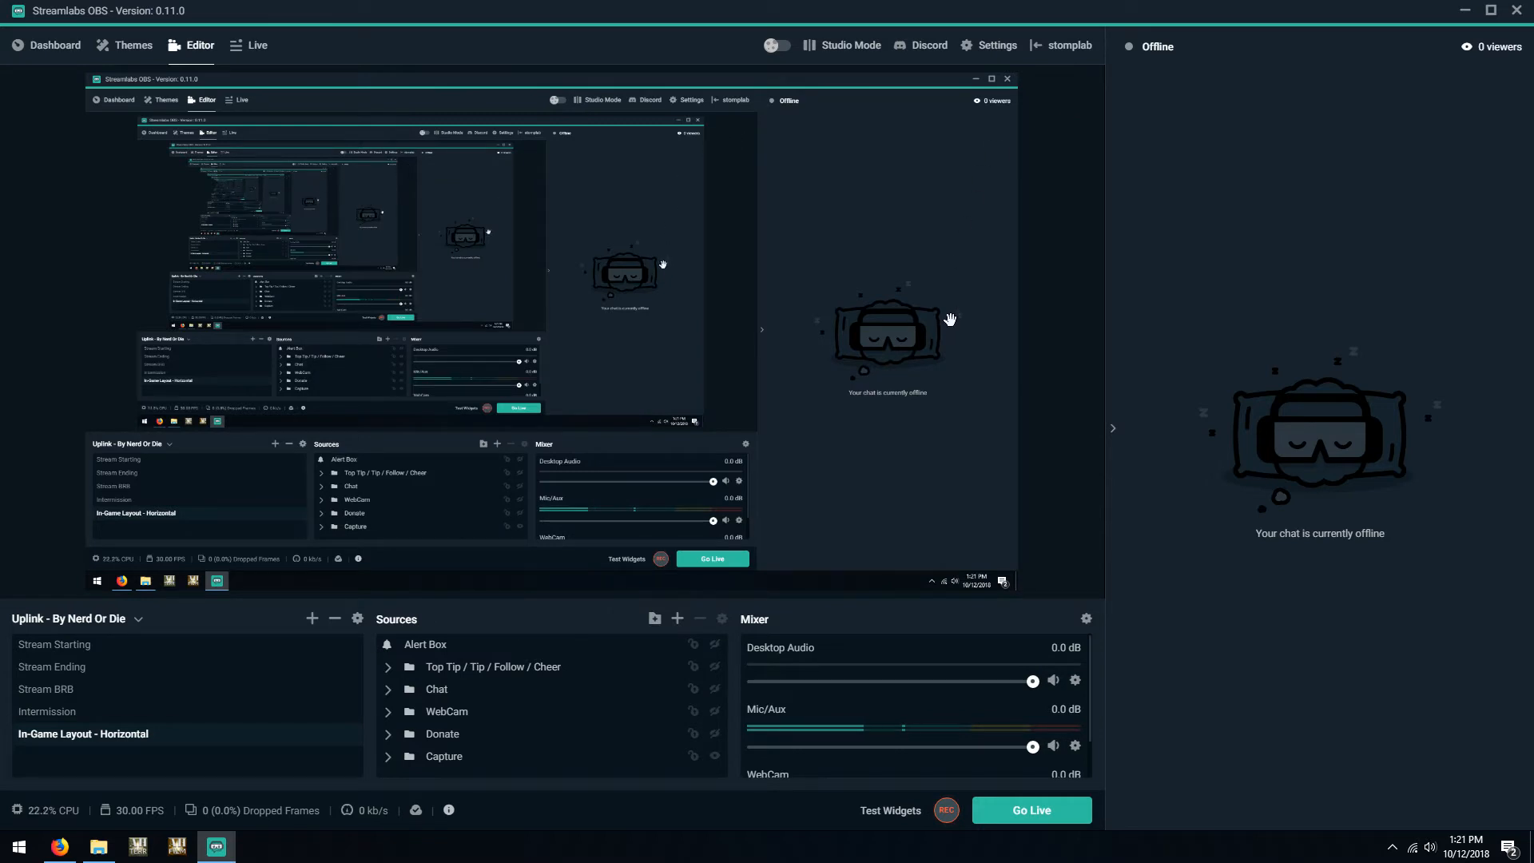
left_click(55, 644)
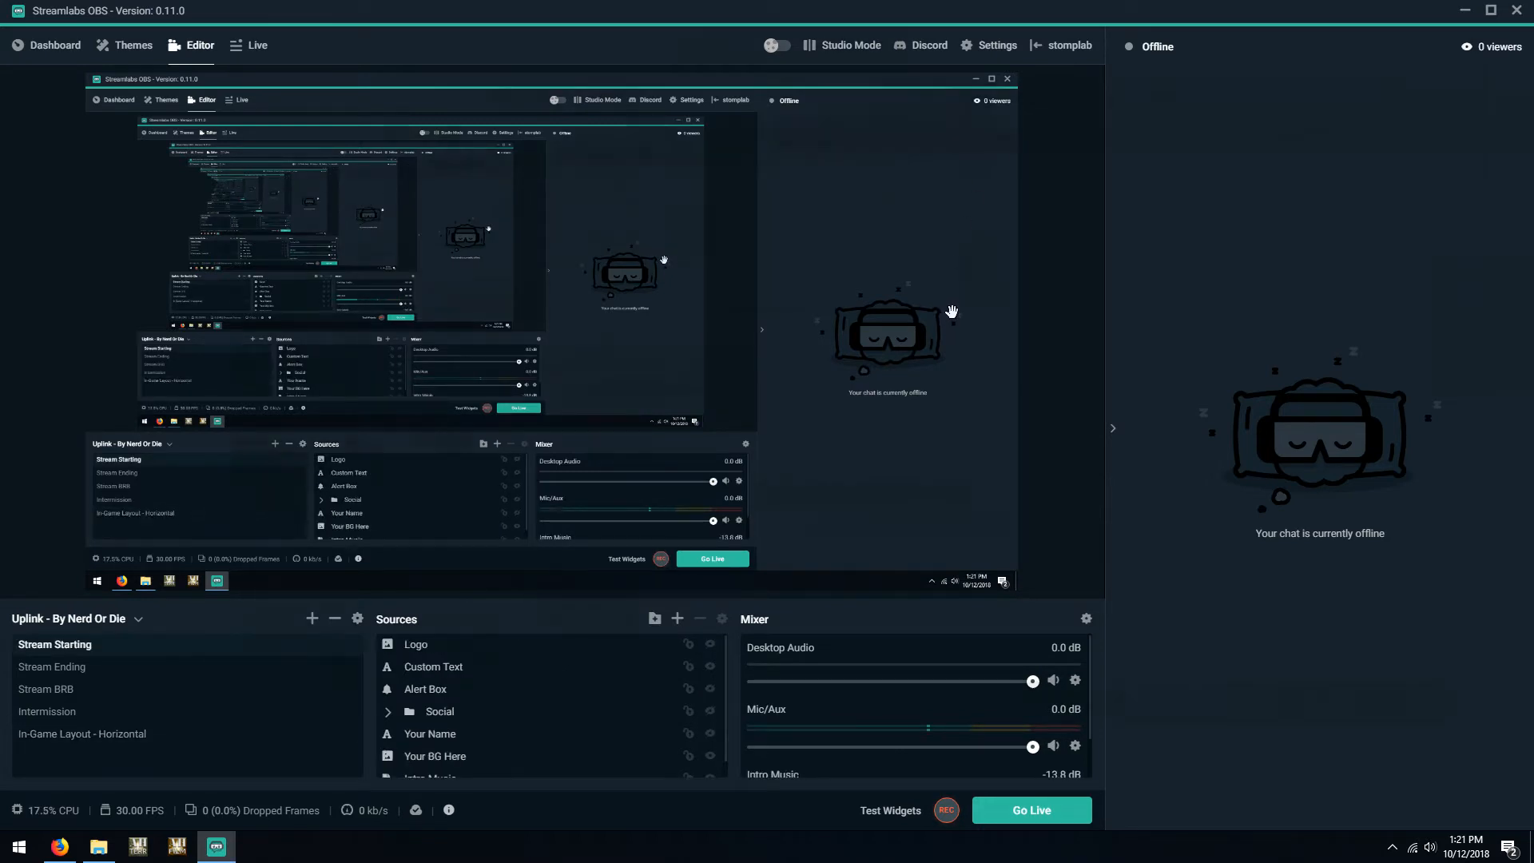
left_click(82, 734)
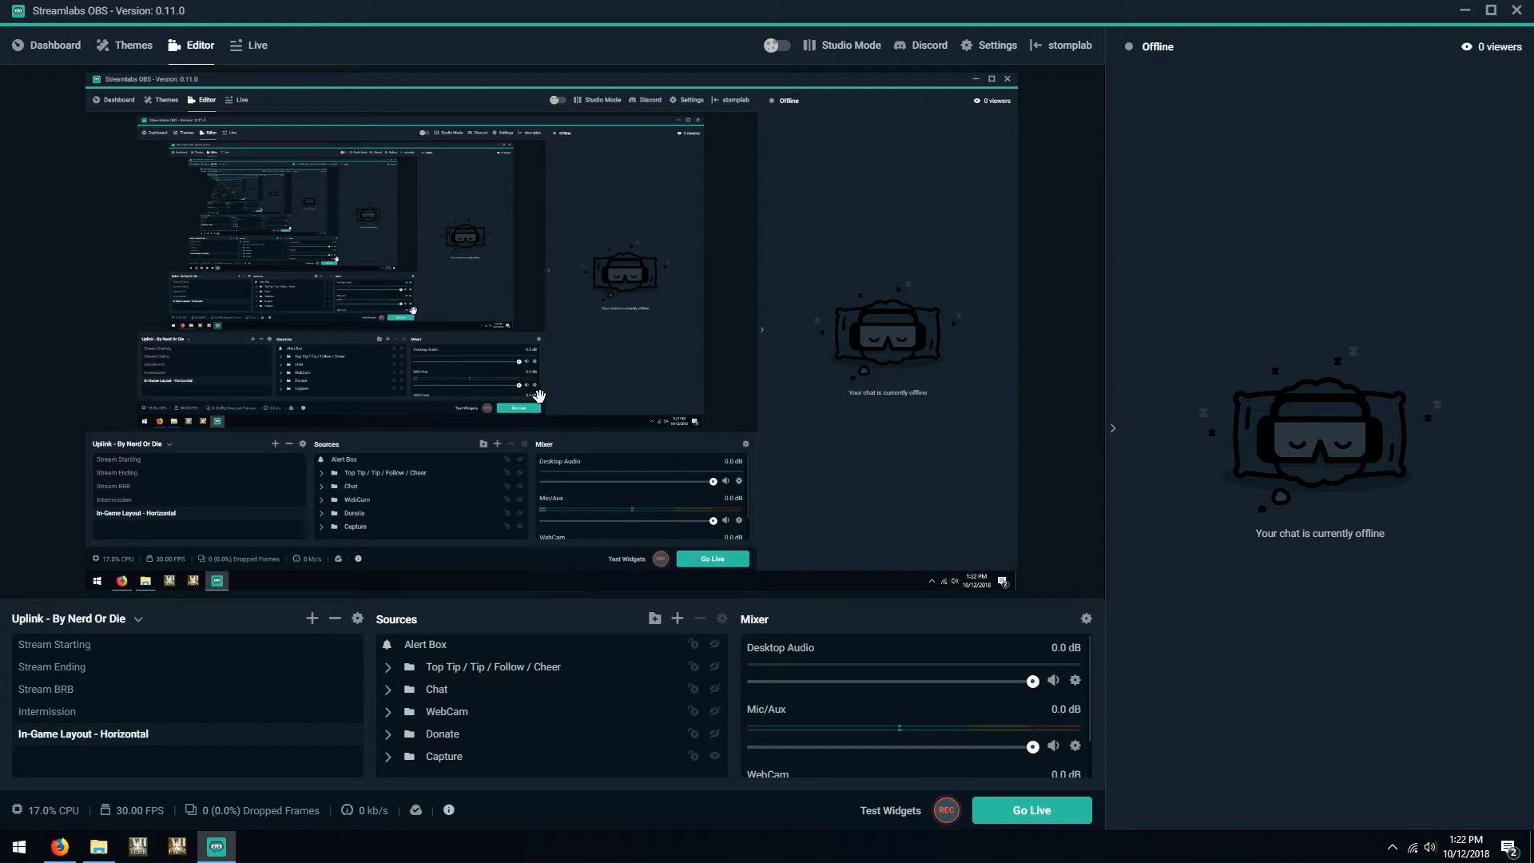
mouse_move(264, 746)
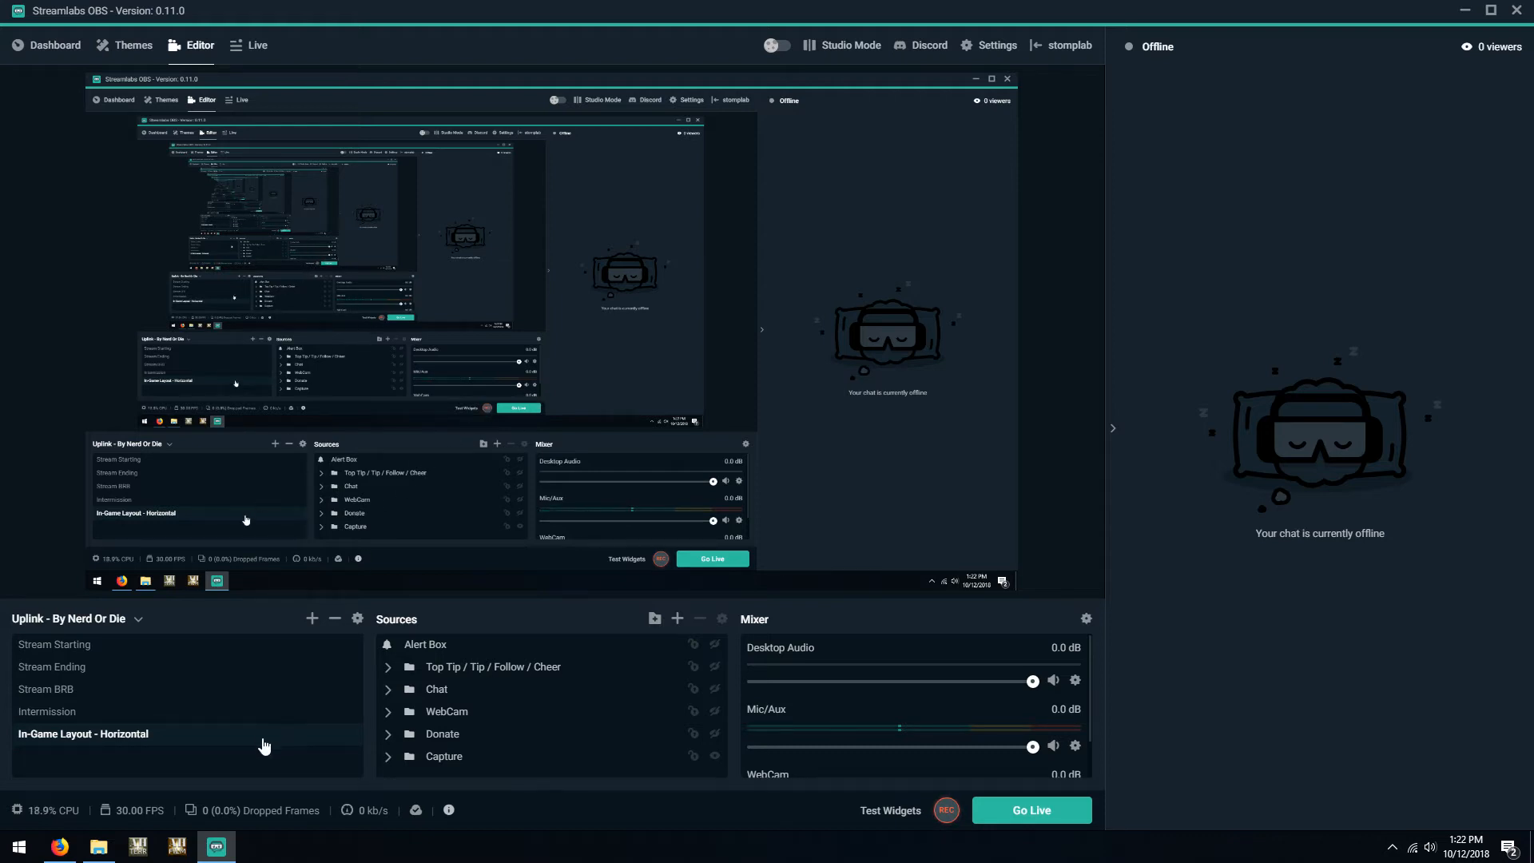
left_click(55, 644)
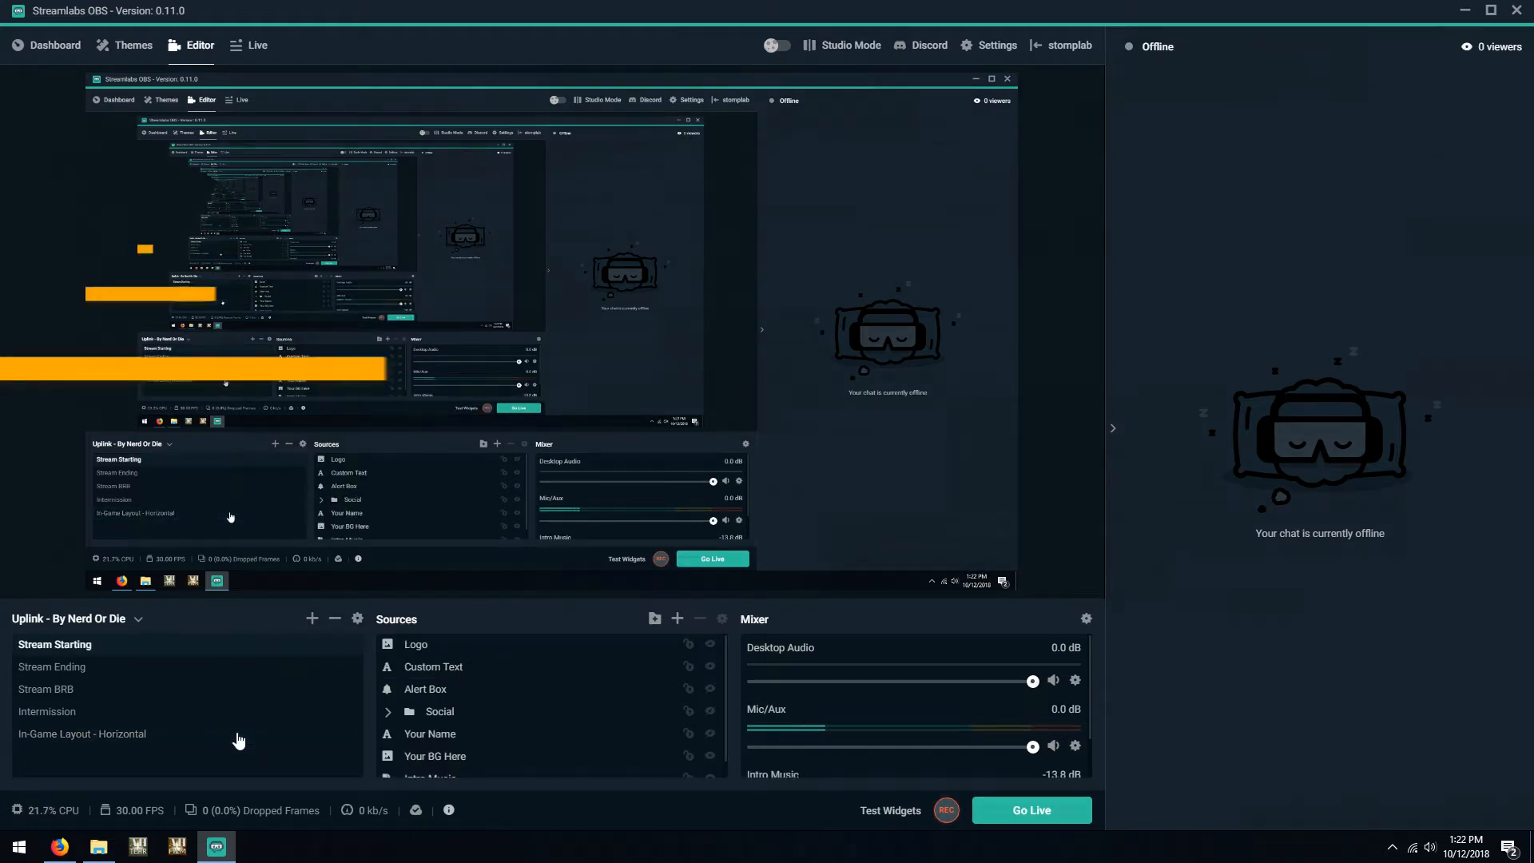
left_click(81, 734)
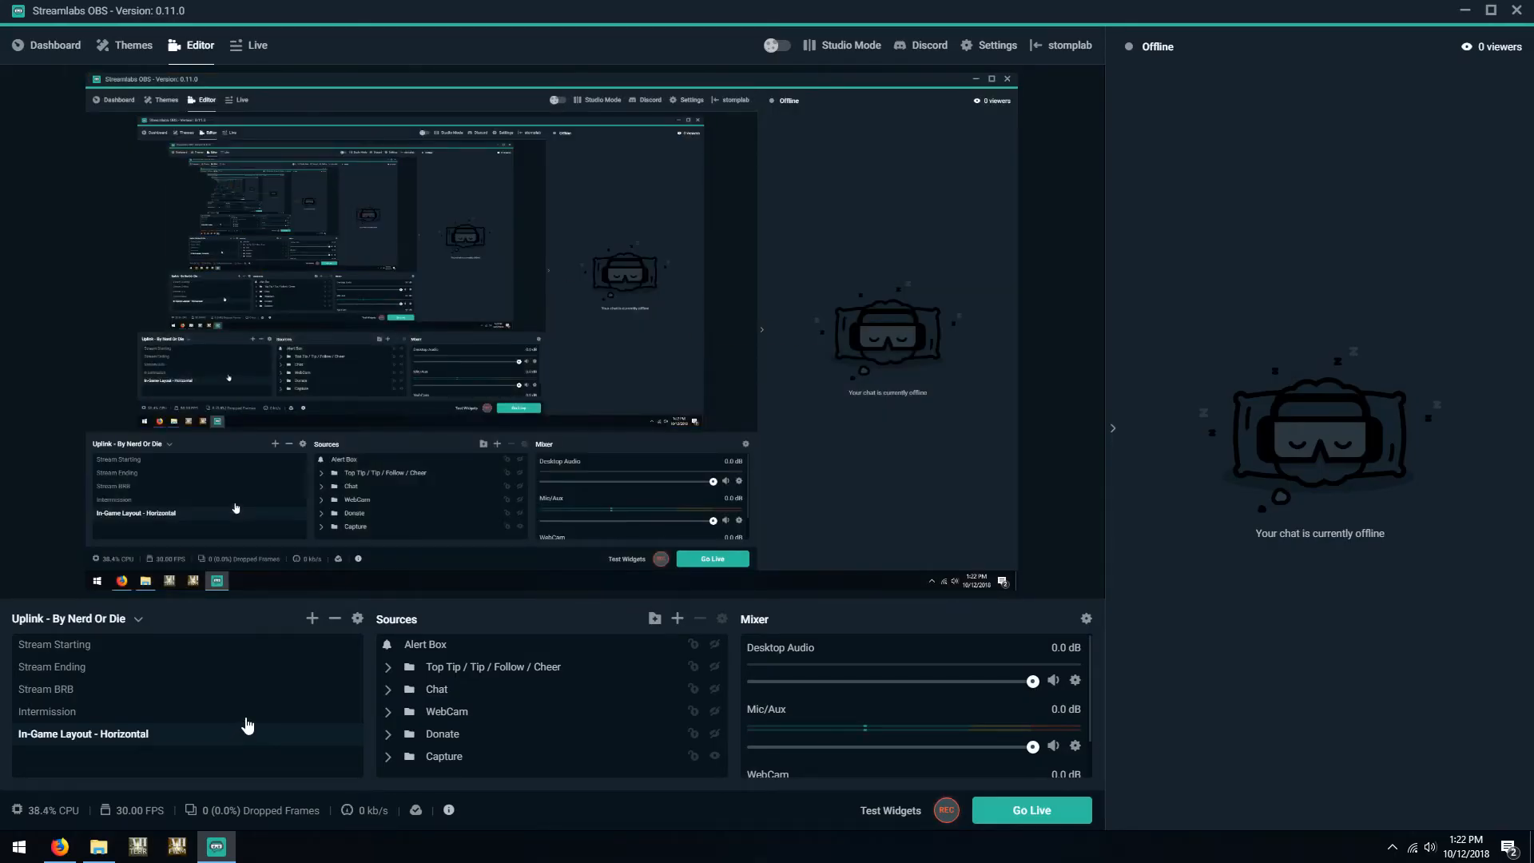